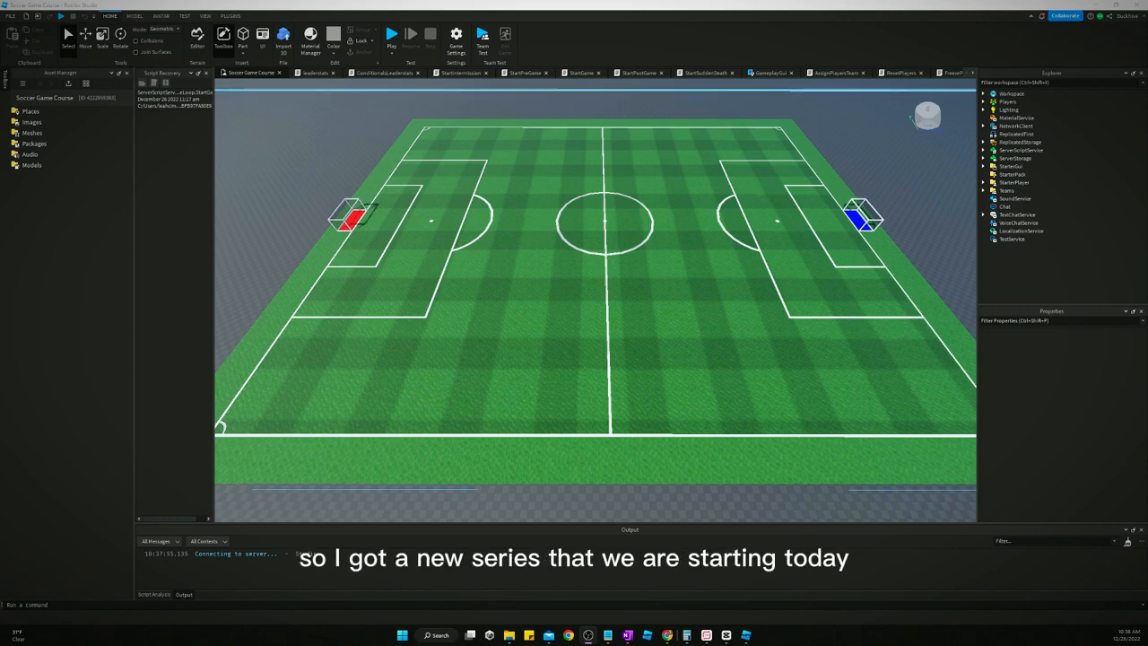
mouse_move(803, 289)
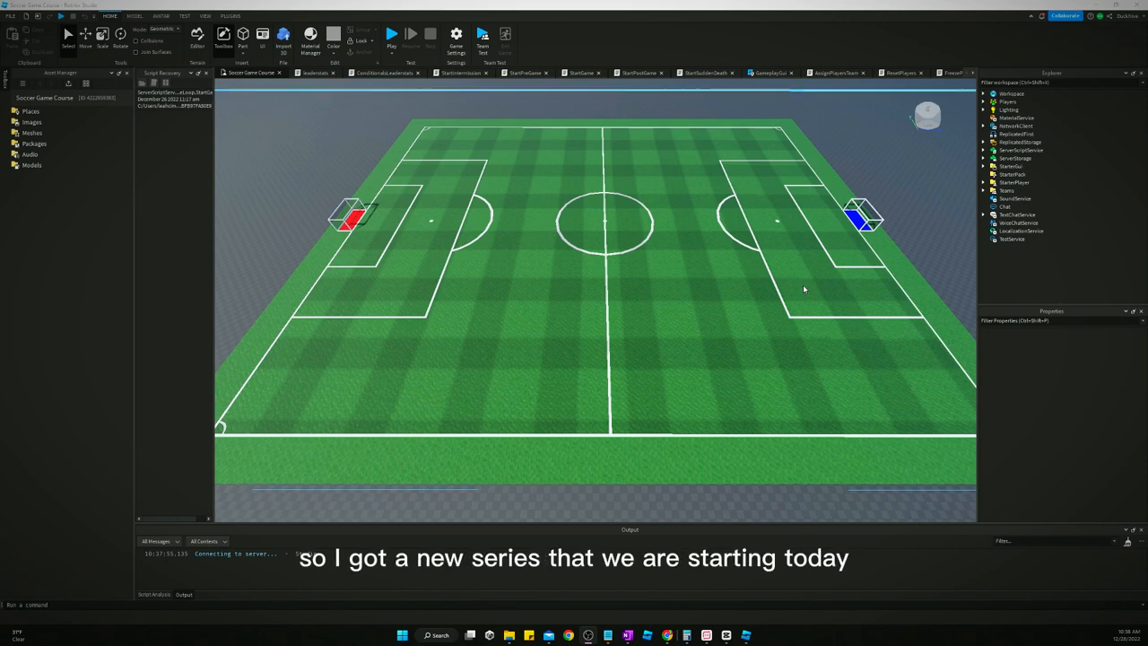
mouse_move(777, 294)
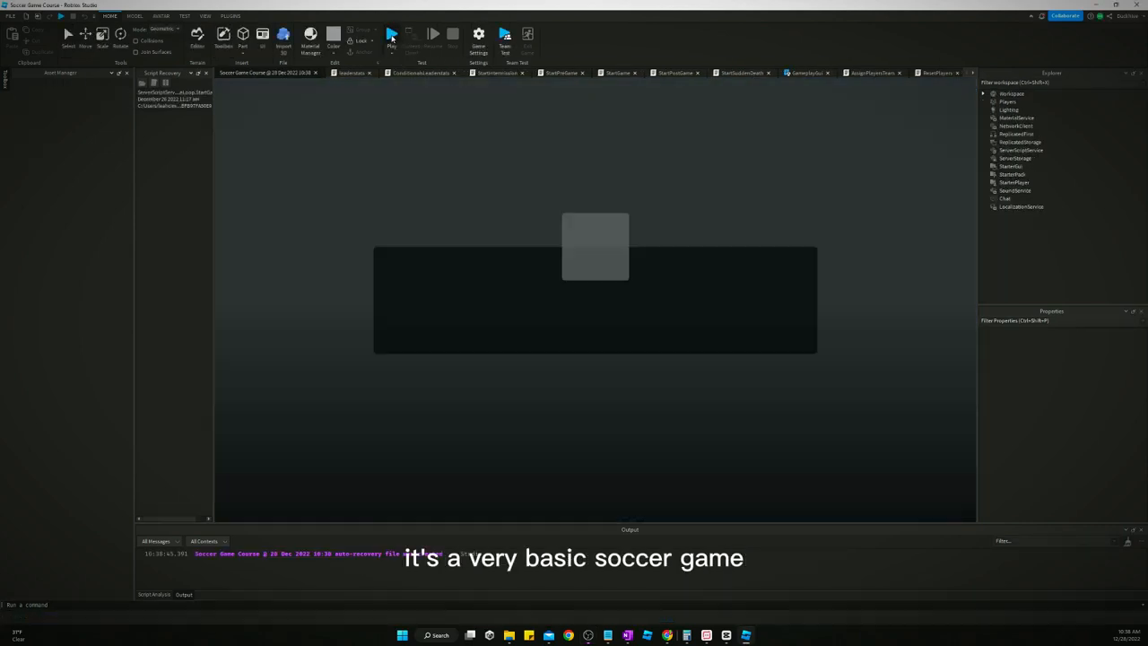
Run the Play test and watch the soccer match and Red vs Blue scoreboard.
left_click(391, 36)
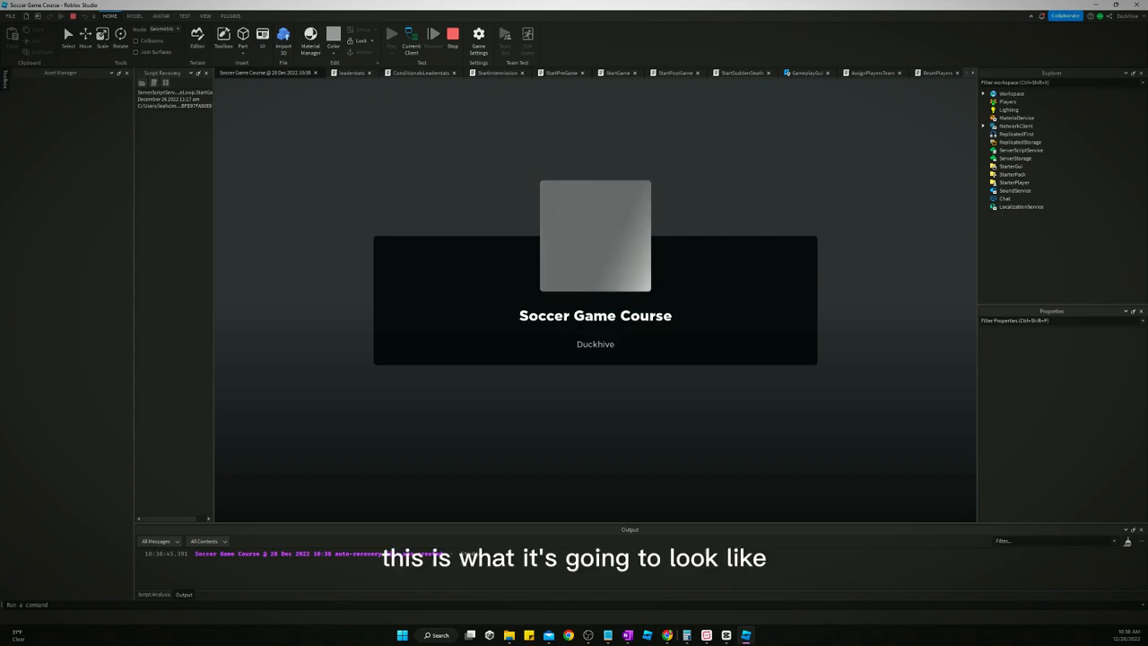
left_click(391, 34)
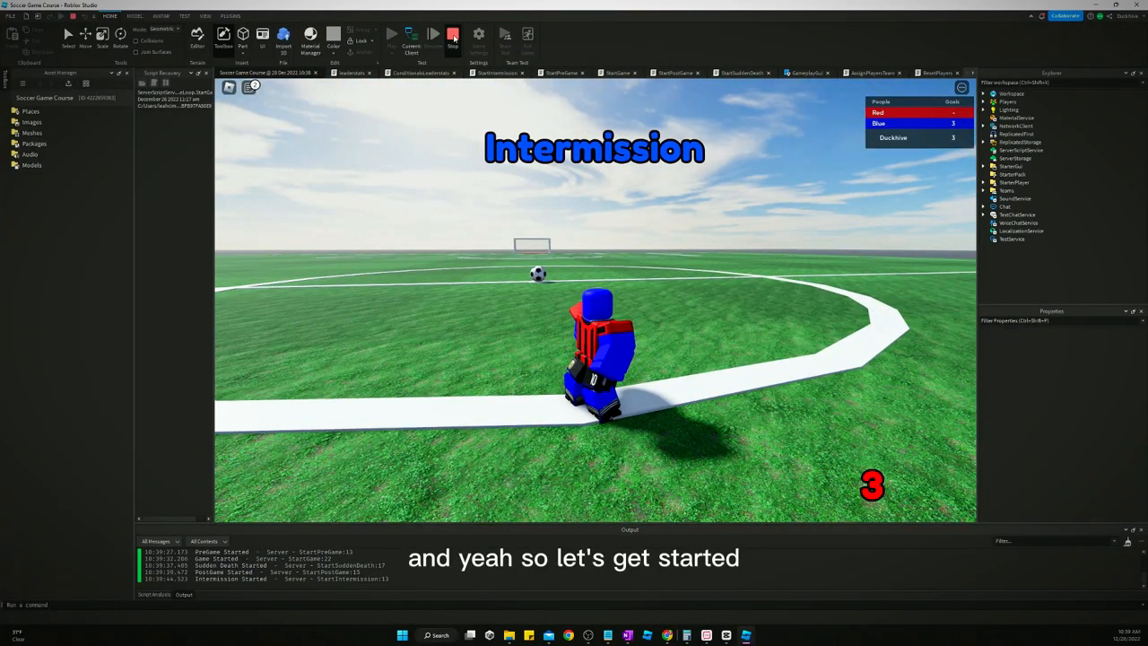
Stop the play test and create a new place from the Baseplate template.
left_click(453, 34)
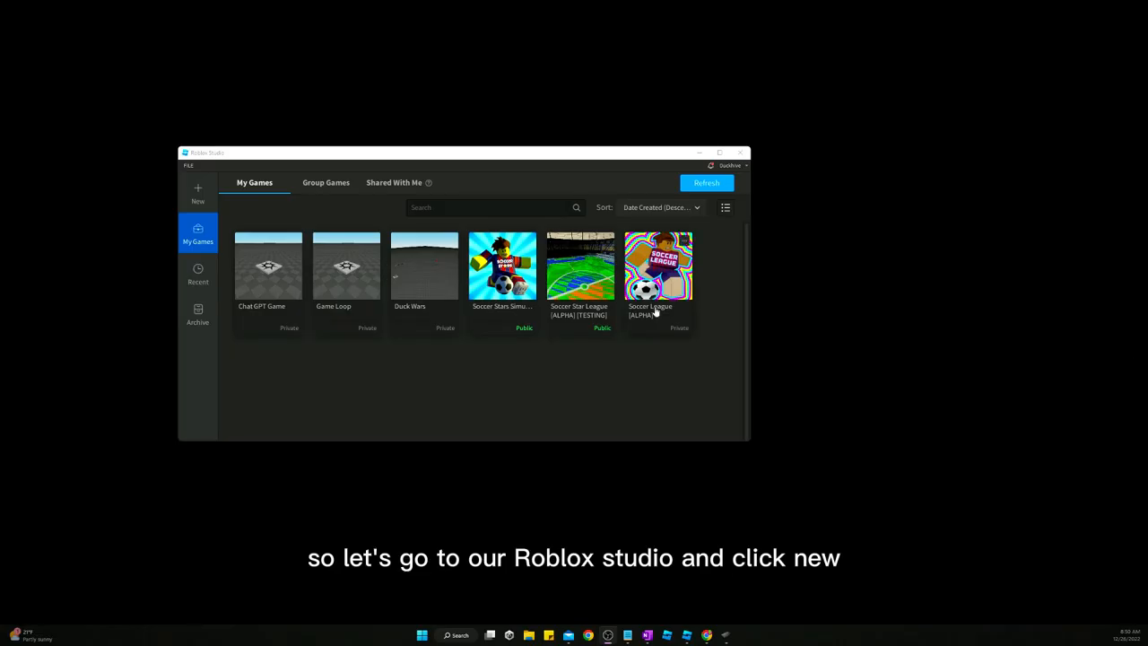
mouse_move(326, 339)
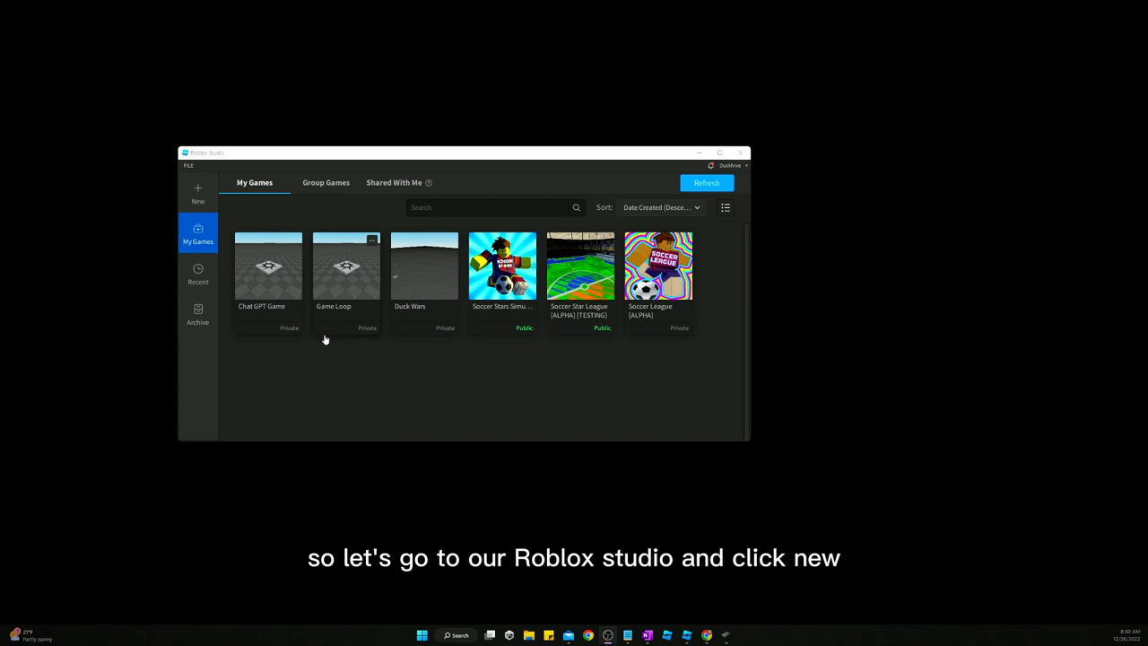
mouse_move(325, 199)
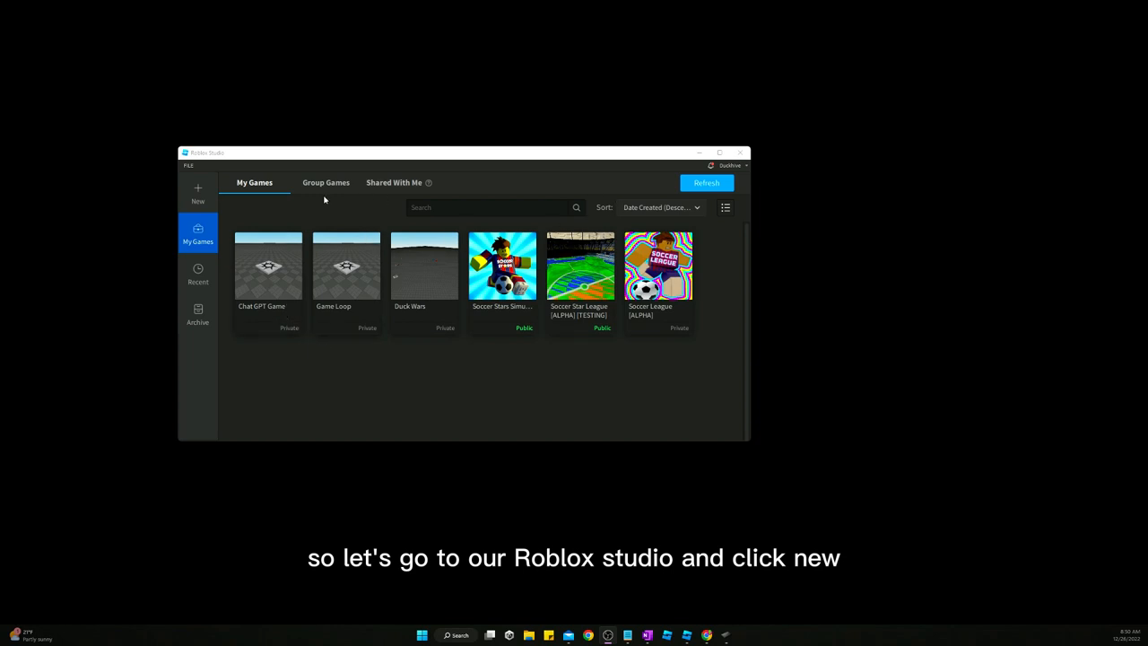
left_click(197, 193)
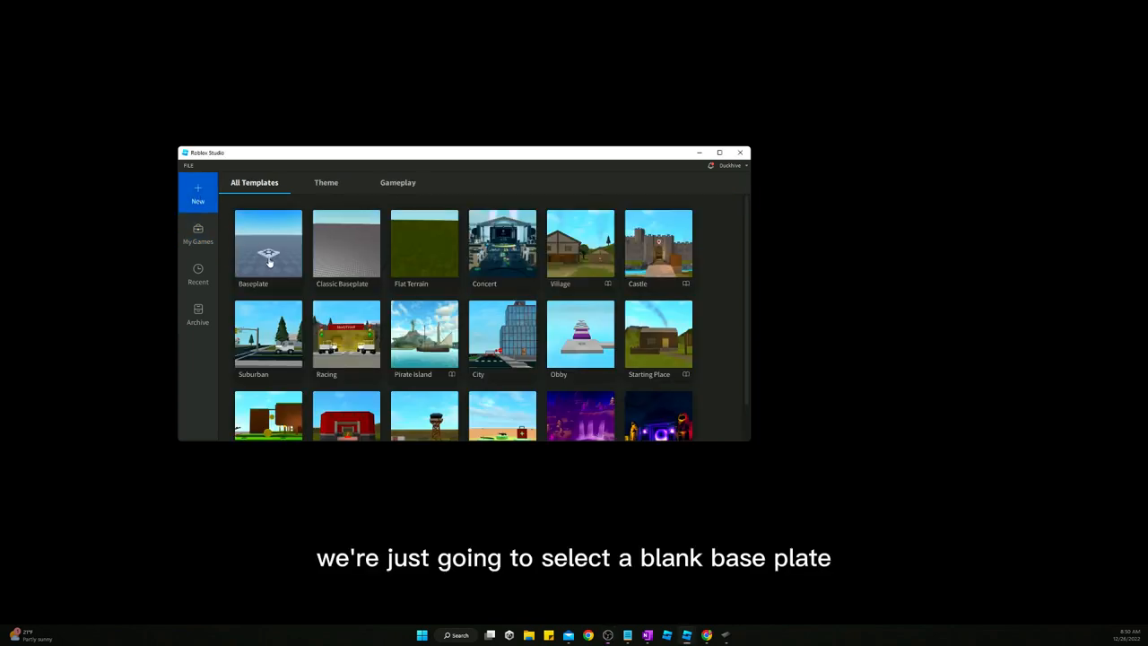
left_click(268, 242)
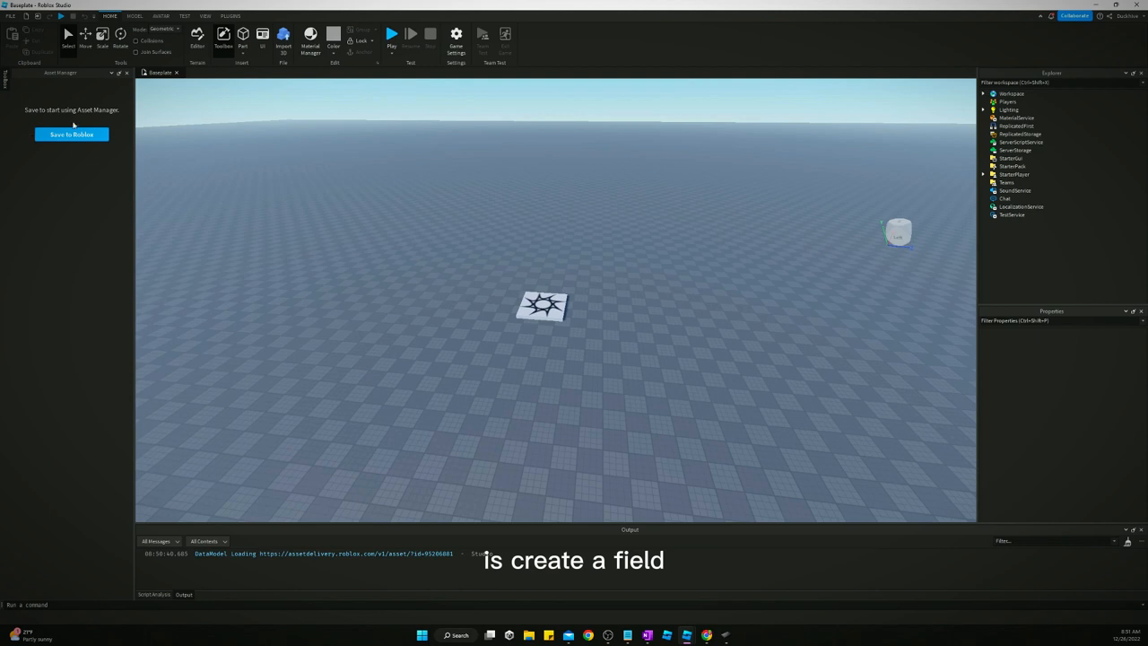
Start Save to Roblox with name 'Soccer Game Course' and description 'Simple soccer game in Roblox'.
left_click(71, 134)
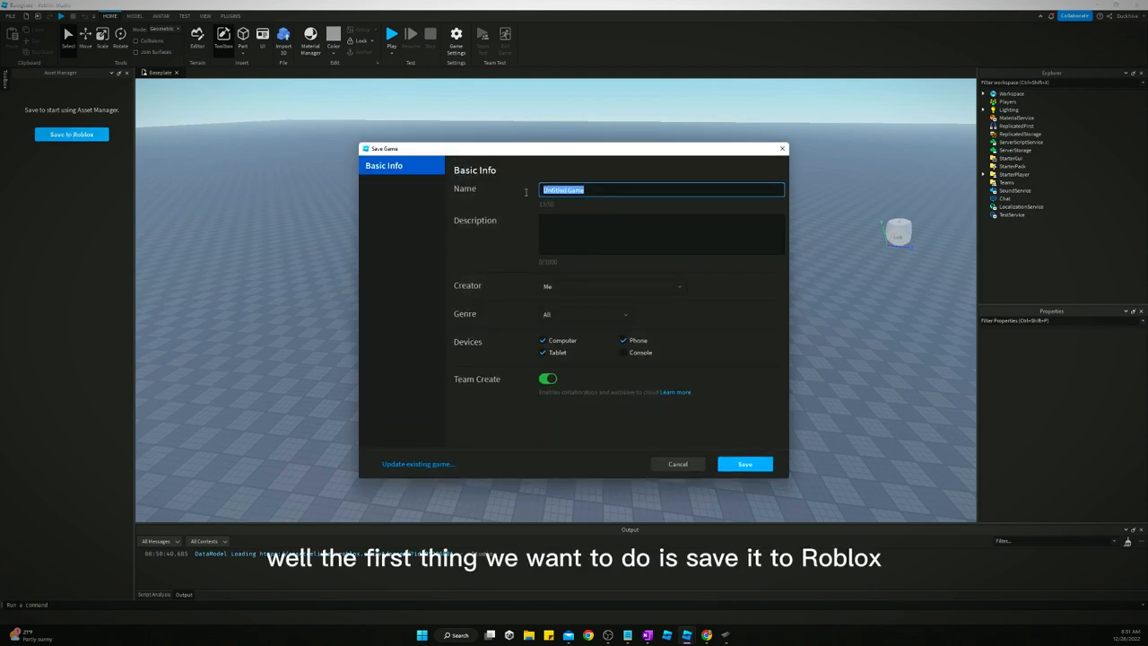
type("Soccer Game")
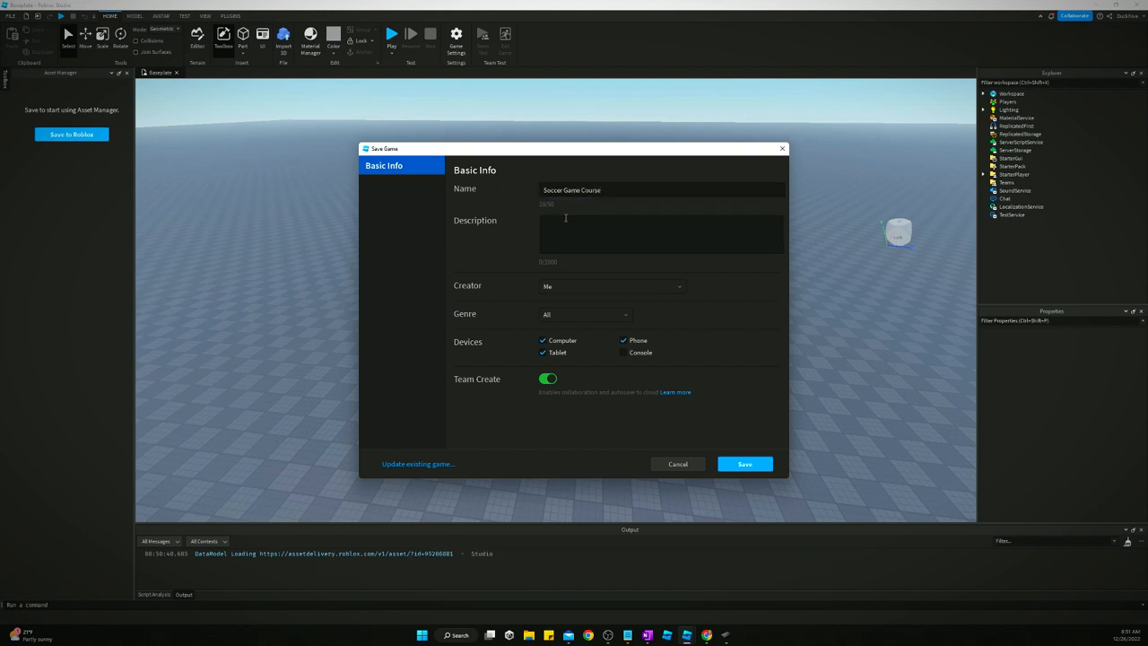
type("Course on")
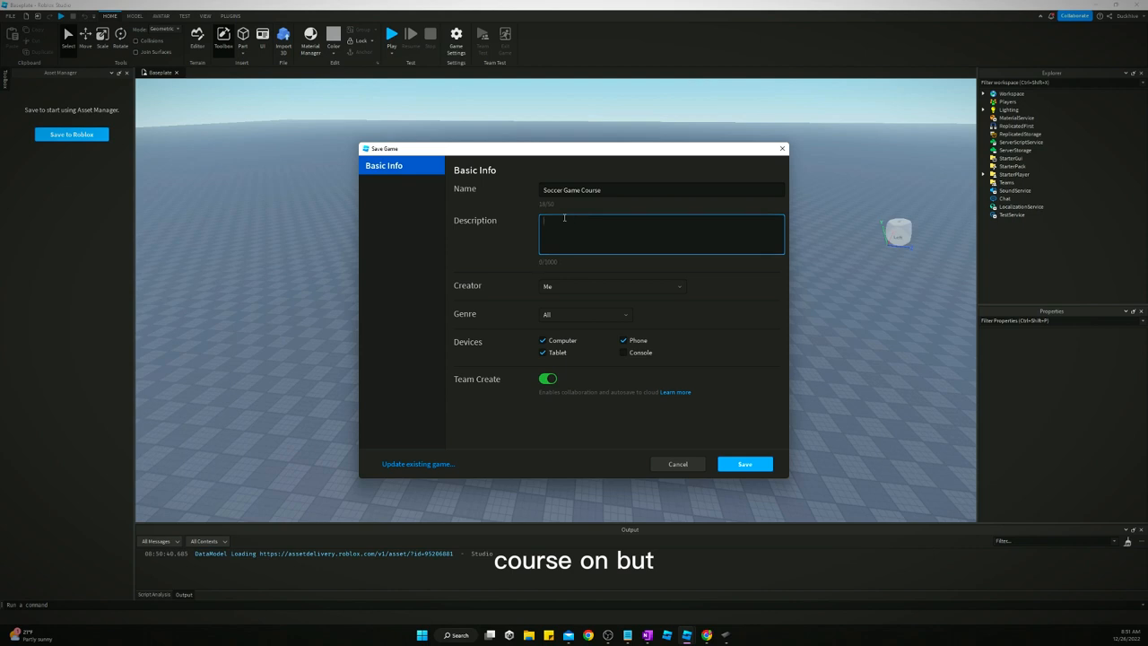
type("s")
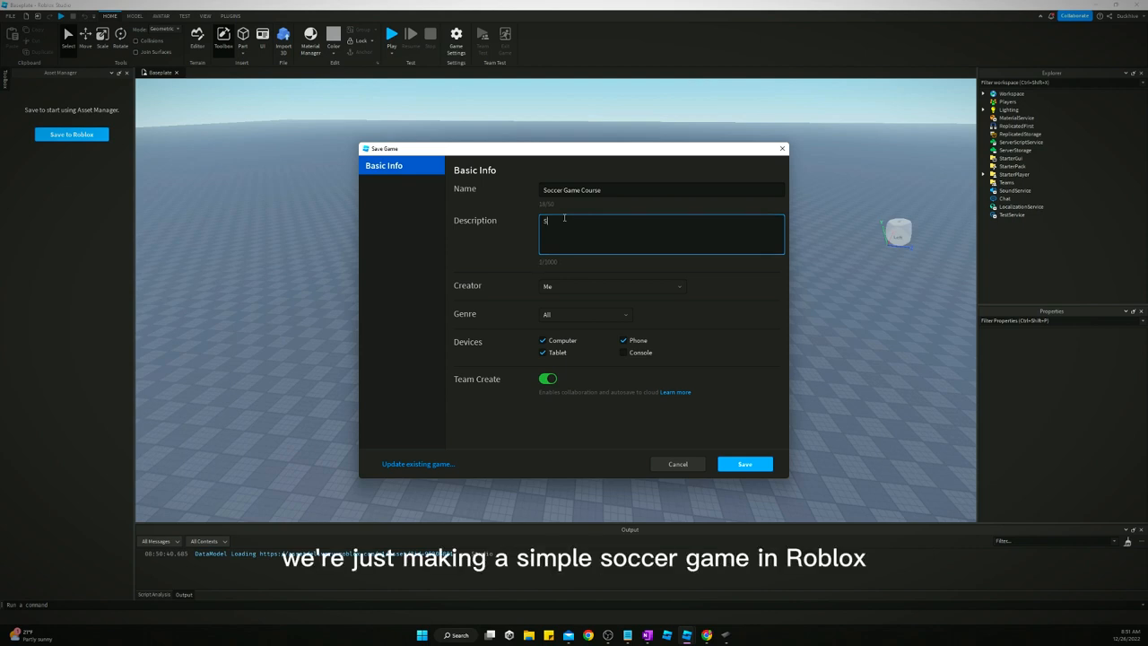
type("Simple")
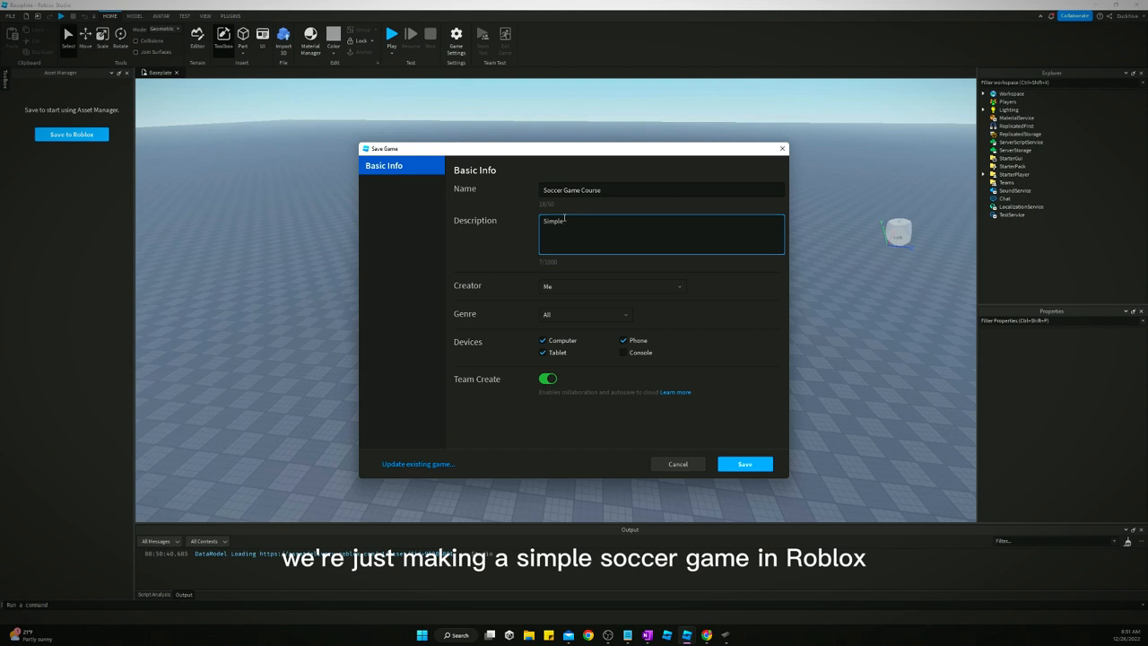
type("soccer game in")
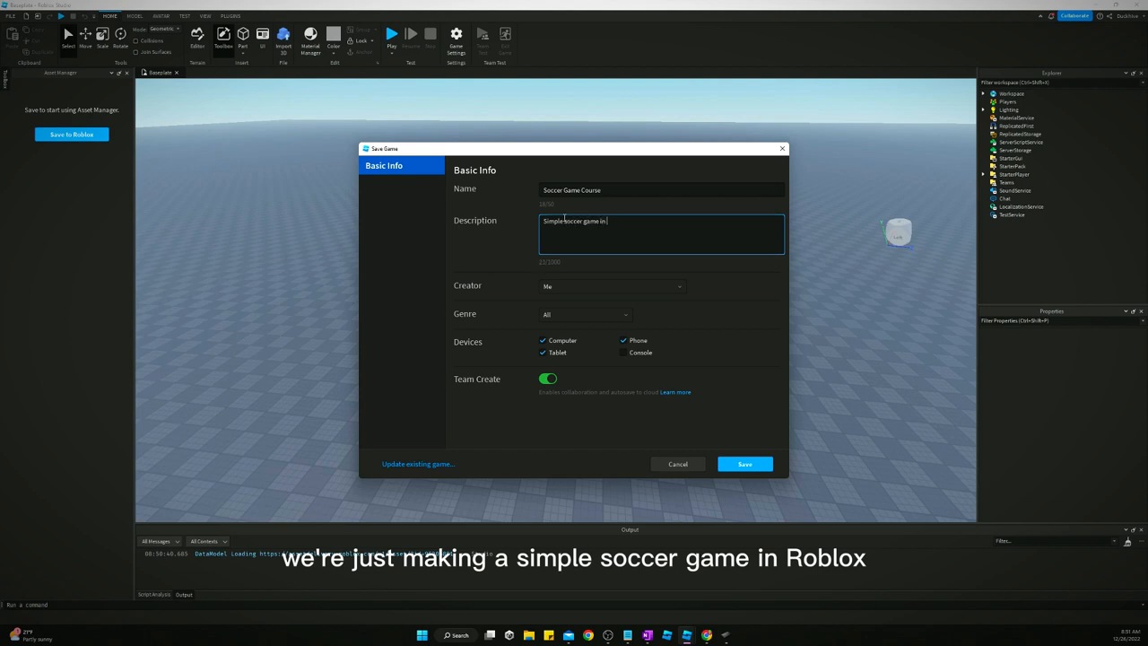
type("Roblox!")
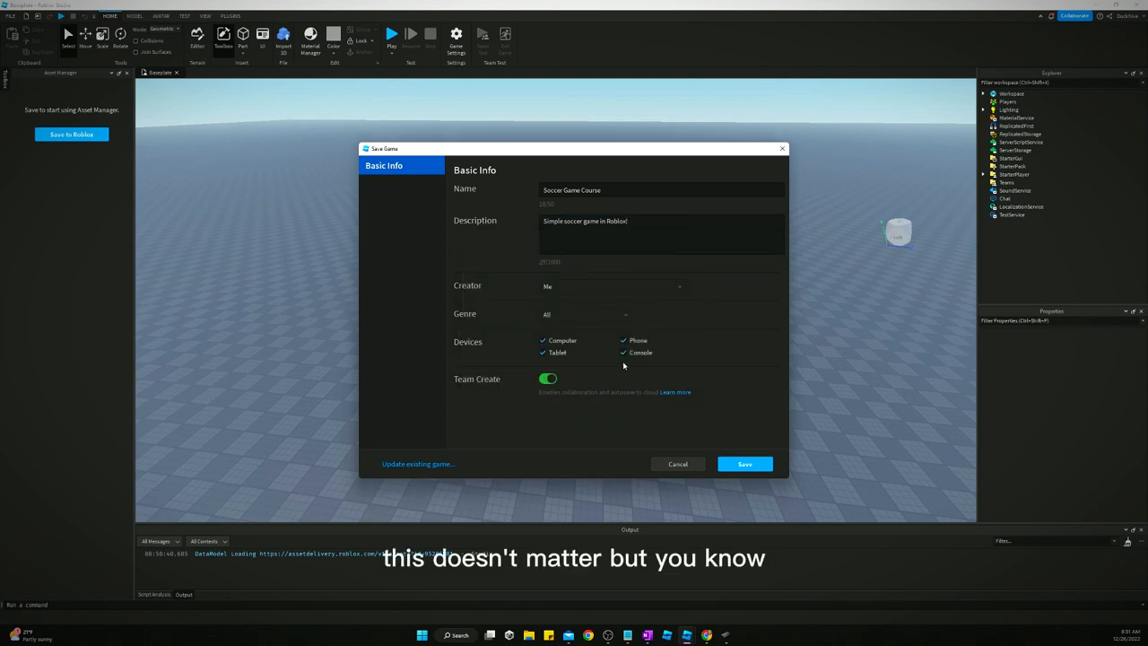
Set the game's genre to Sports.
left_click(582, 314)
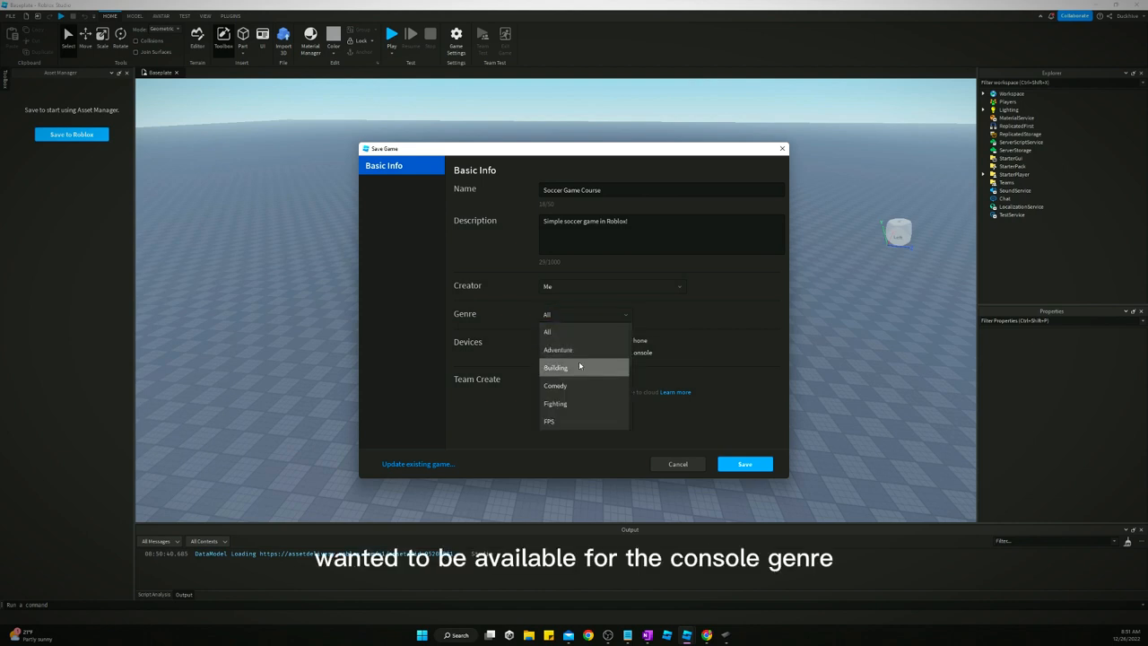
scroll("down", 3)
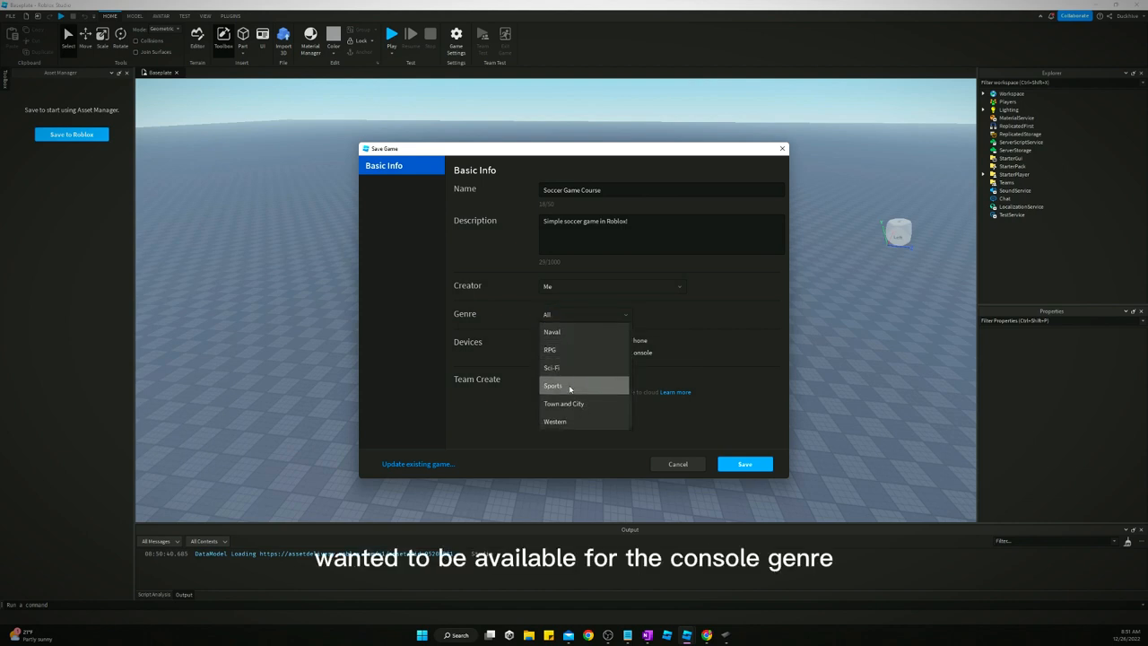
left_click(552, 385)
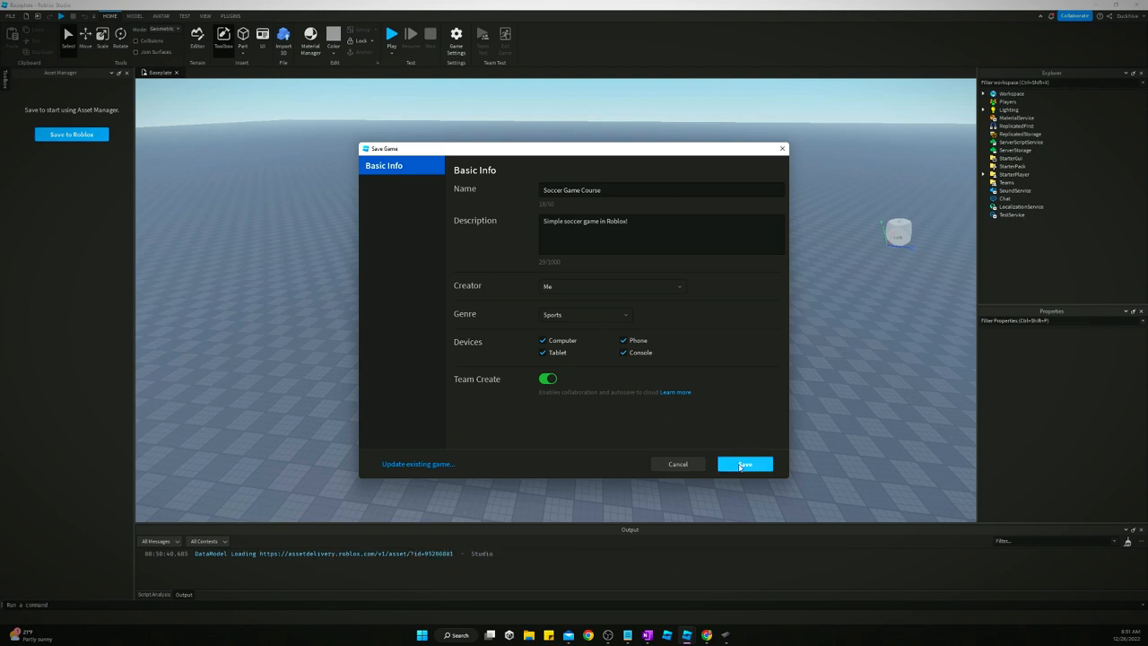
Save the place to Roblox as Soccer Game Course and expand its asset folders.
left_click(744, 464)
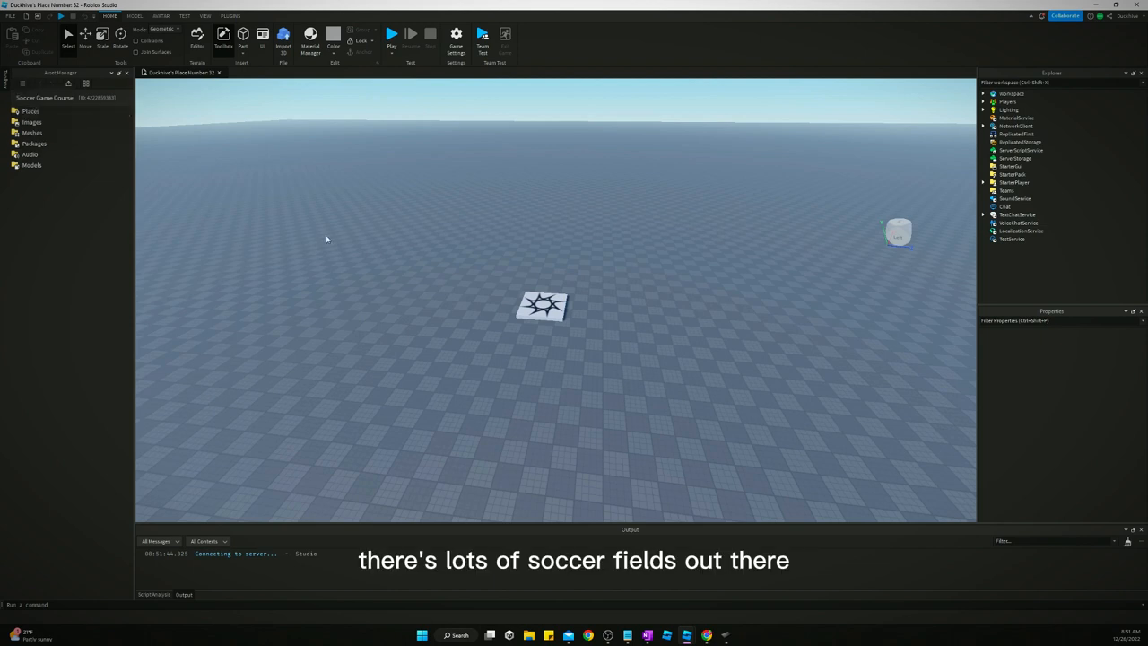
left_click(31, 111)
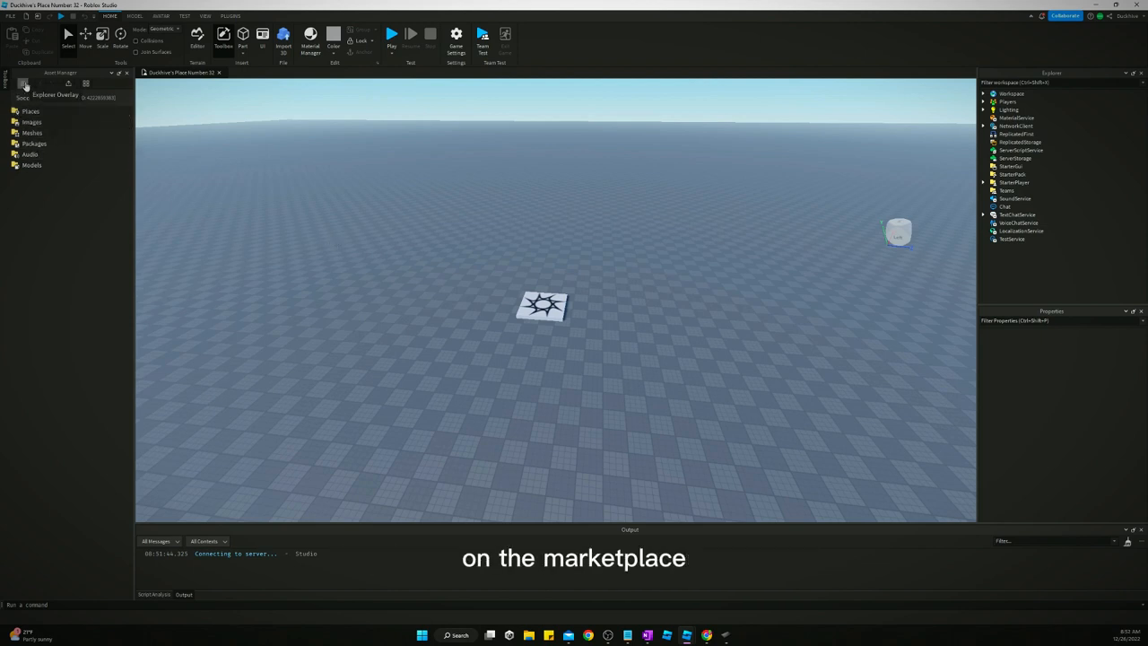
Search Marketplace for 'soccer field' and insert Mini Soccer Field with Working Scoreboard, dismissing the scripts warning.
left_click(224, 37)
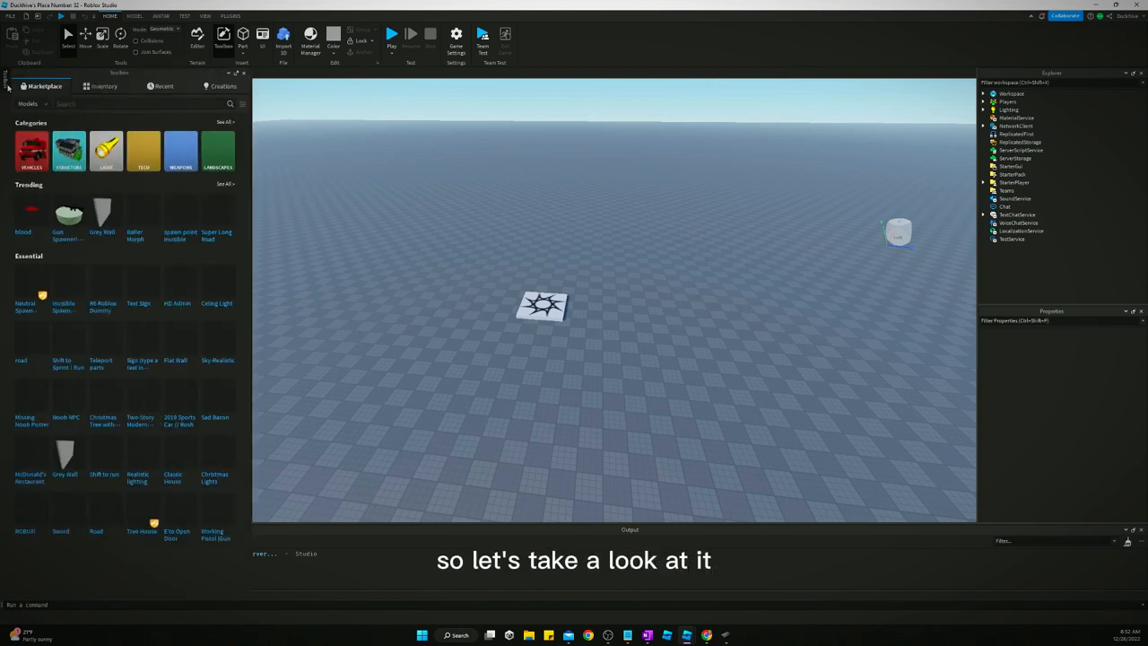
left_click(134, 104)
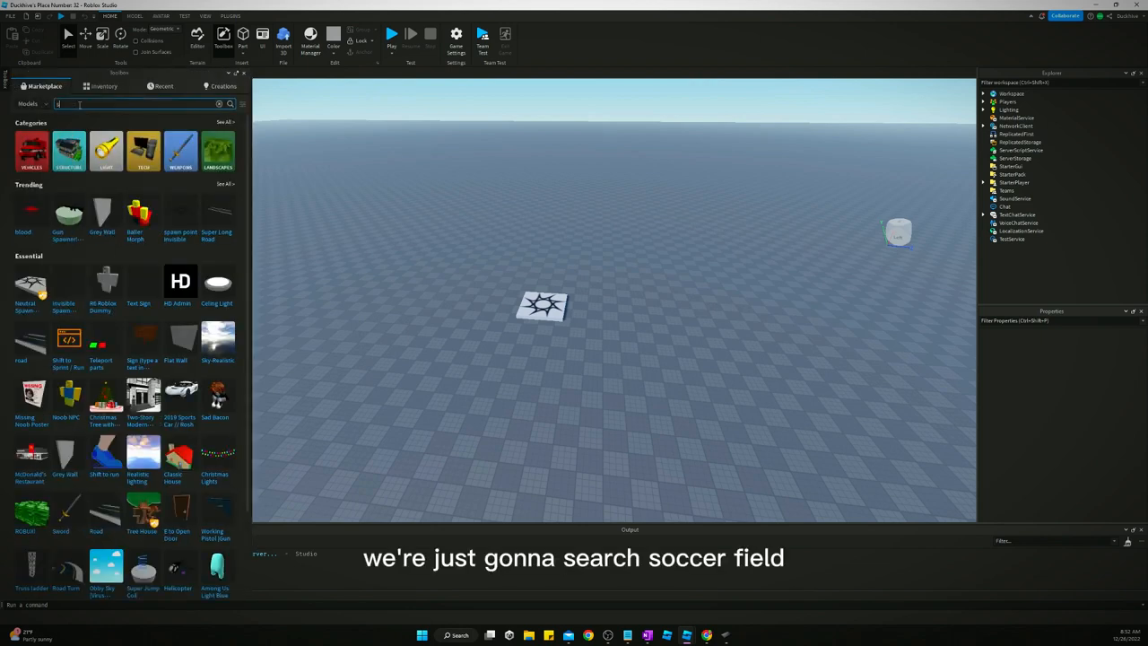
type("soccer field")
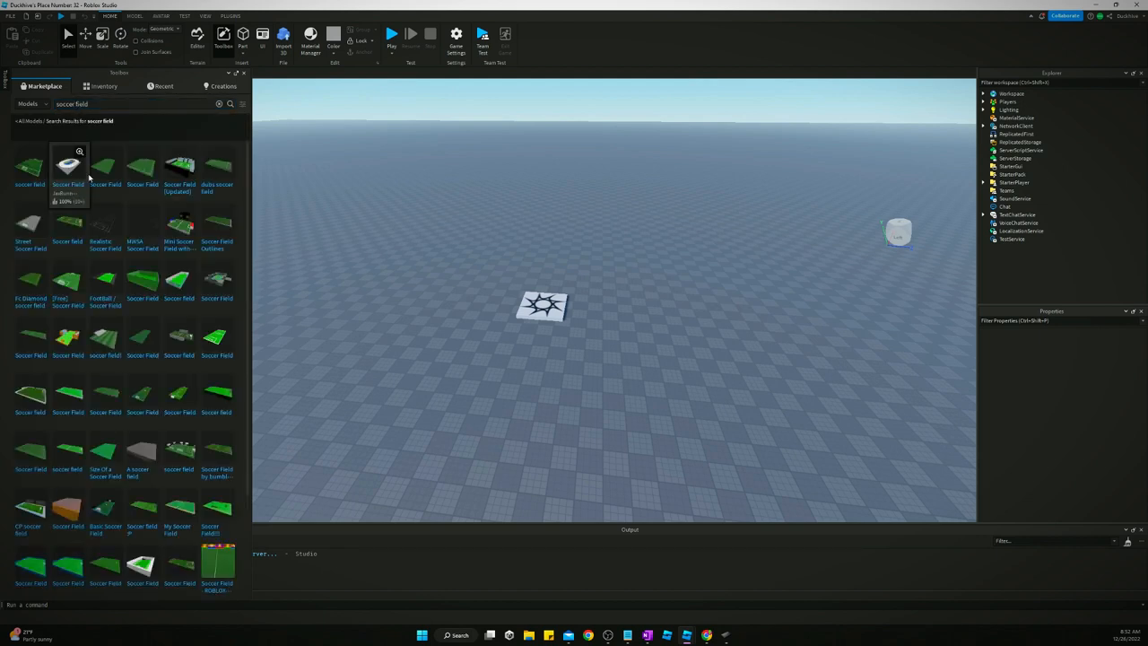
mouse_move(166, 227)
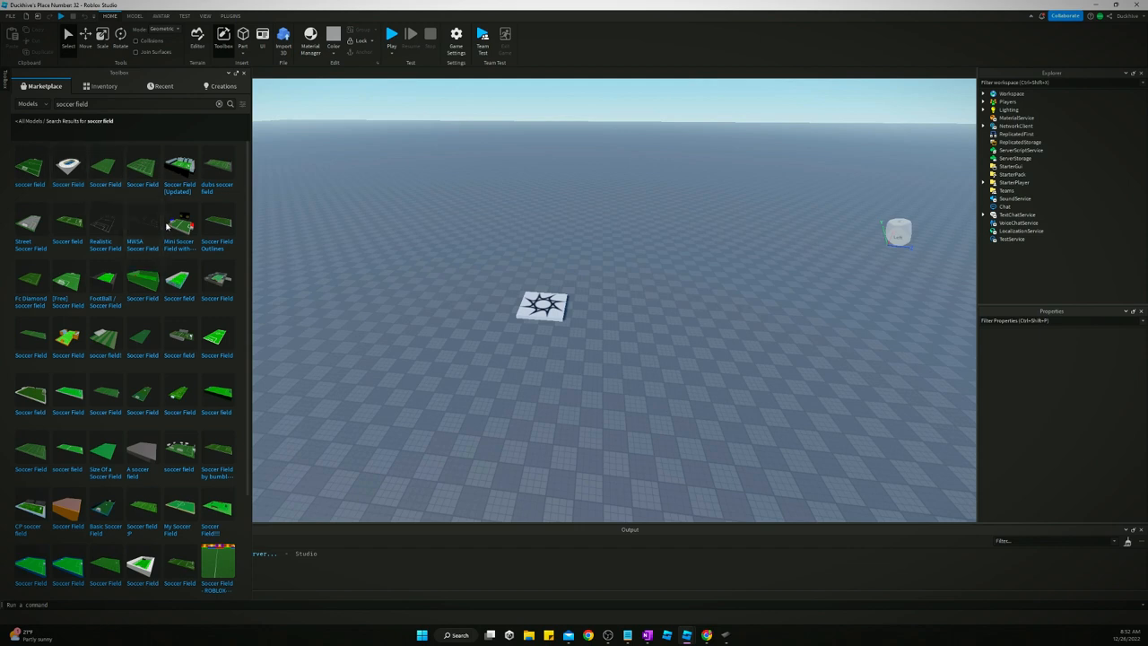
mouse_move(178, 222)
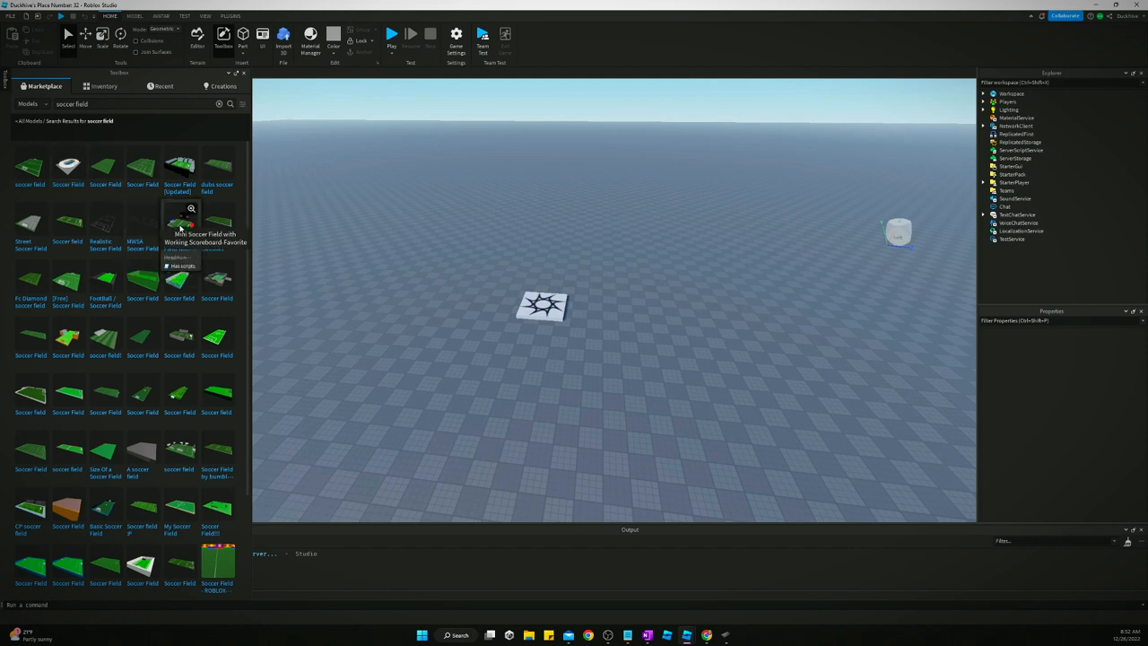
left_click(179, 224)
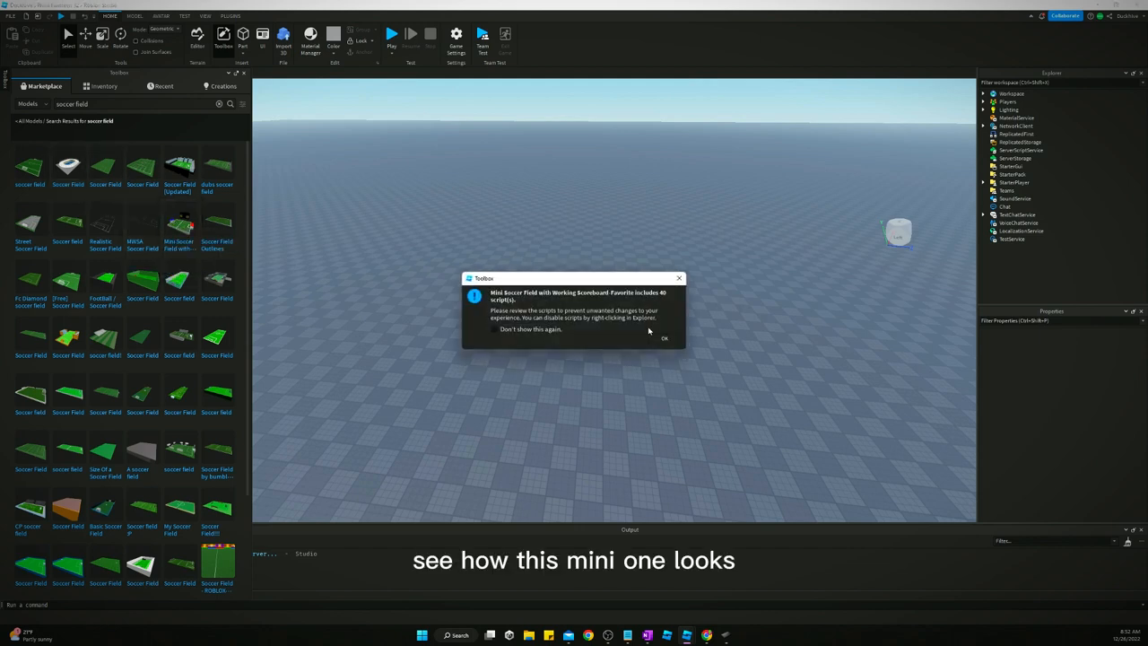
left_click(663, 338)
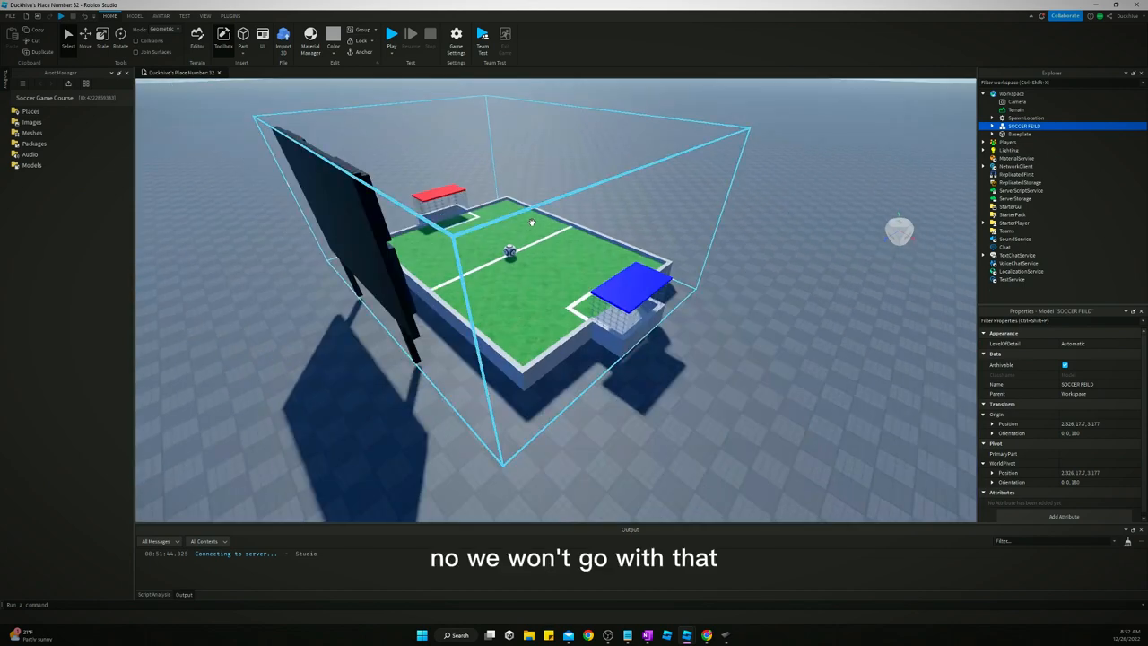
Remove the inserted Mini Soccer Field model from the workspace.
key("Delete")
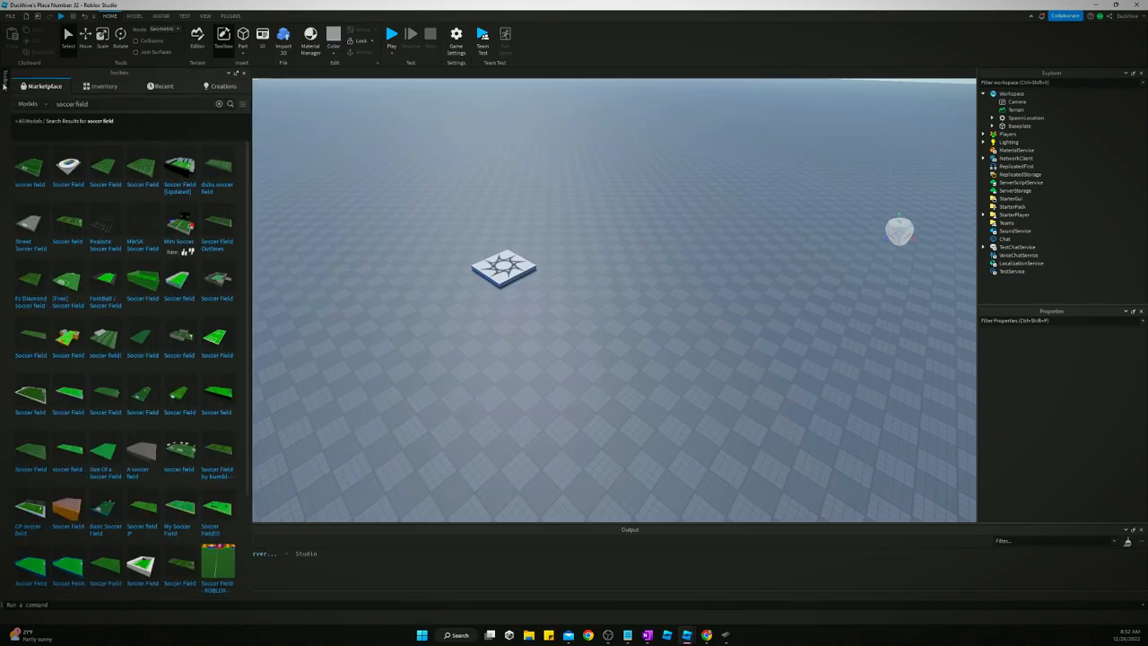
mouse_move(67, 169)
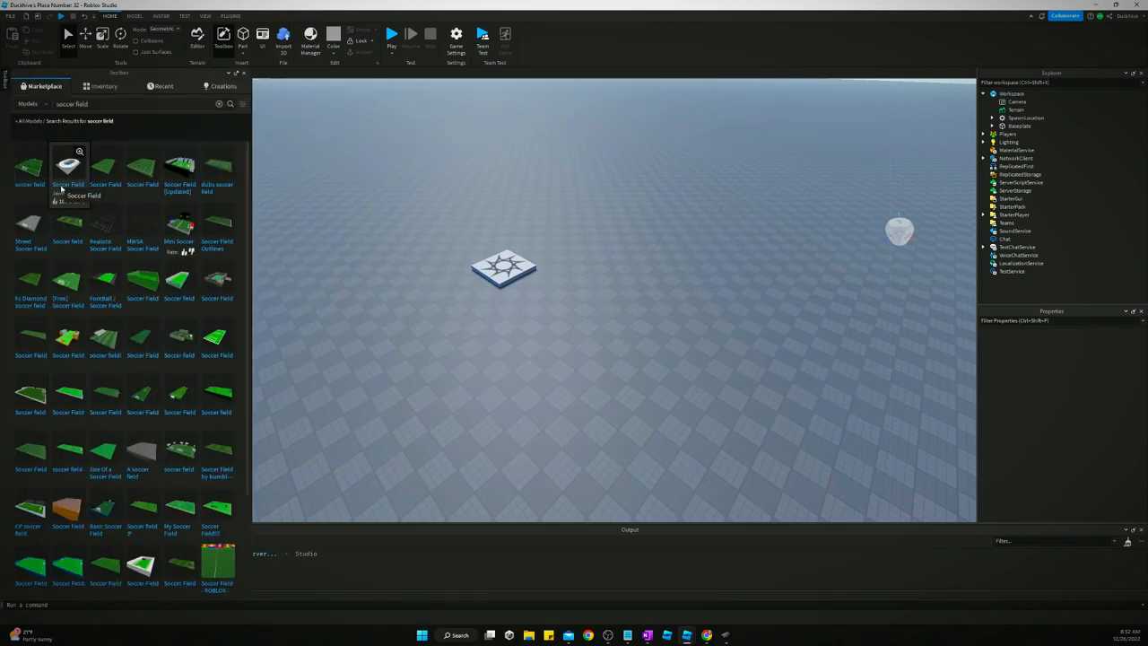
mouse_move(142, 170)
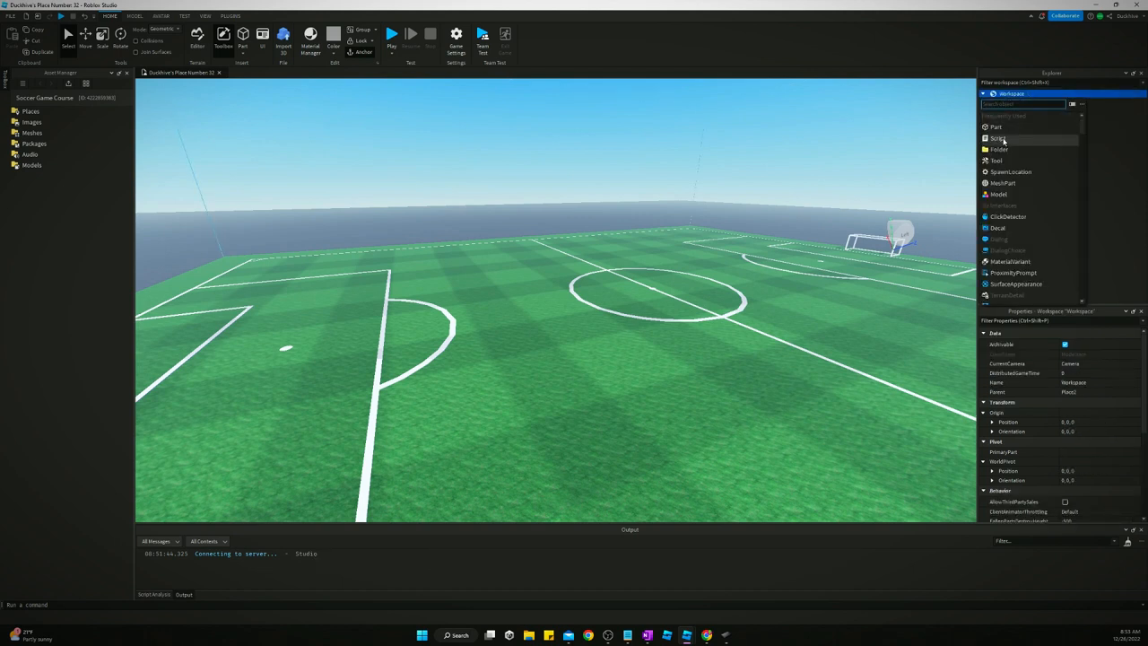
Add an Environment folder to the workspace to hold the Field model.
left_click(998, 149)
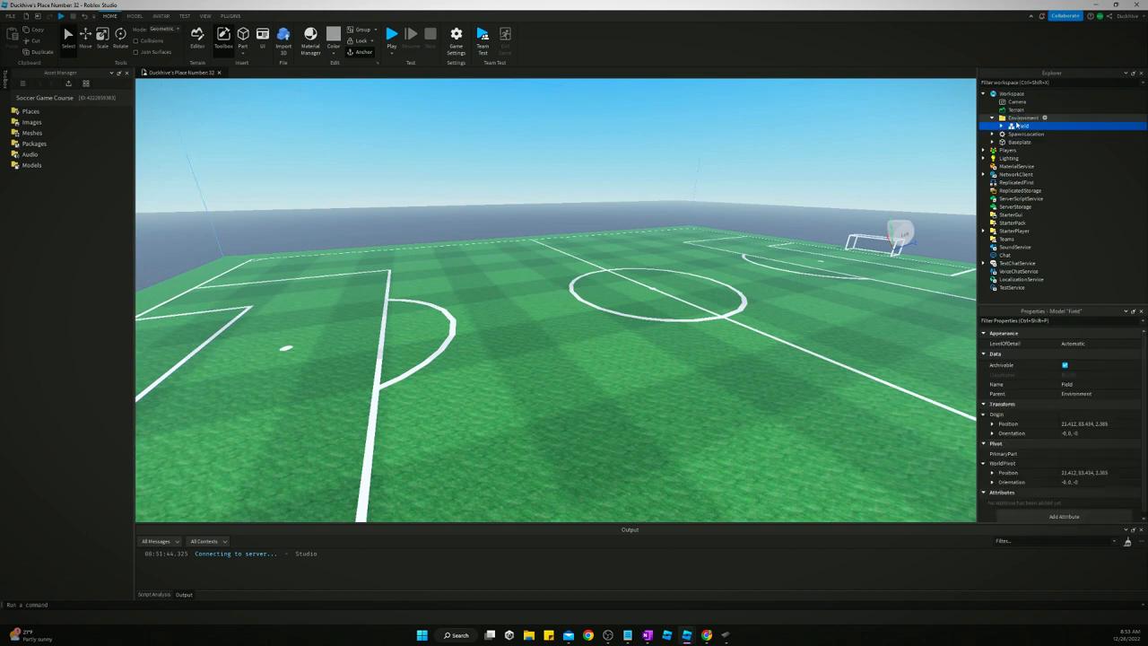
left_click(1025, 134)
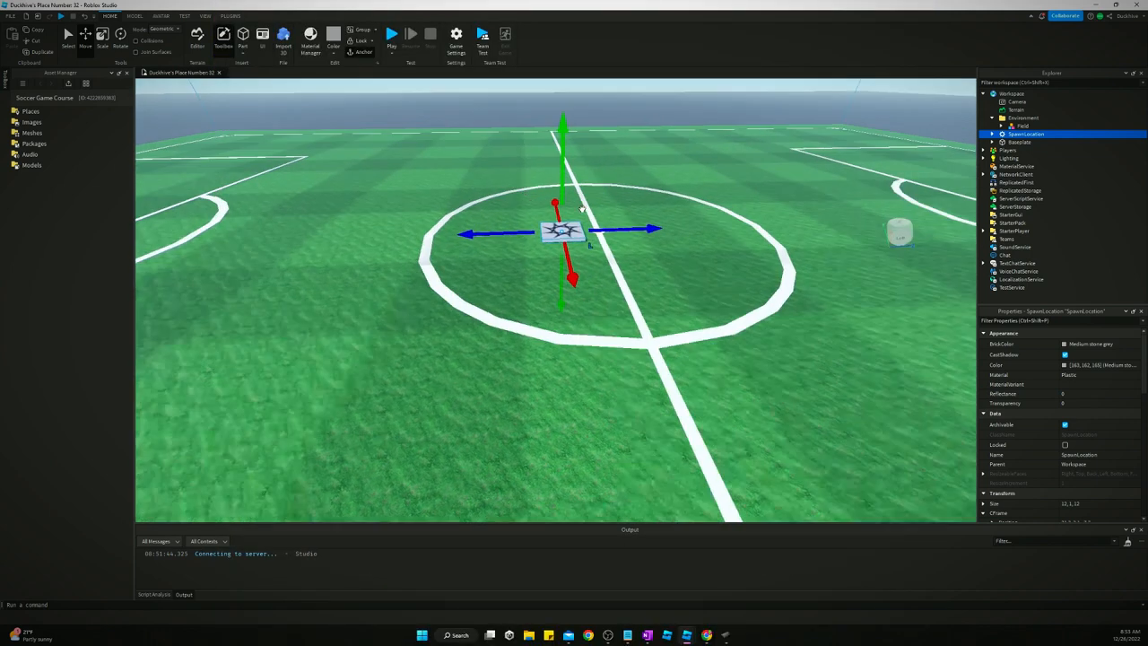
left_click_drag(574, 224, 556, 358)
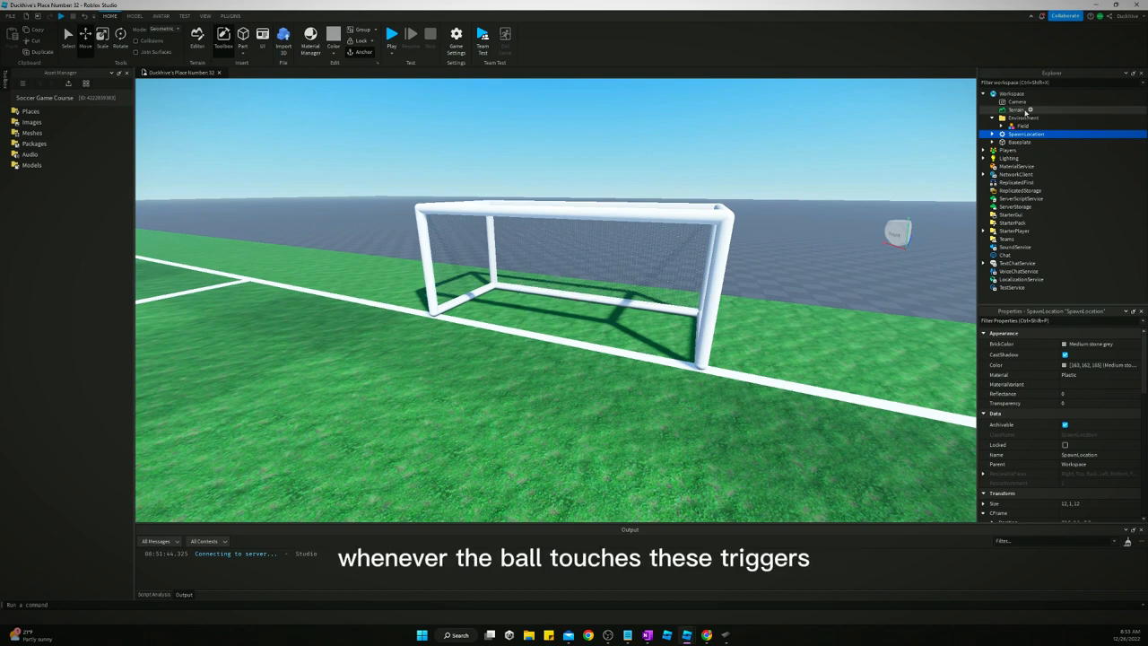
Ungroup the Field model via its Explorer context menu, then select one resulting part.
left_click(992, 117)
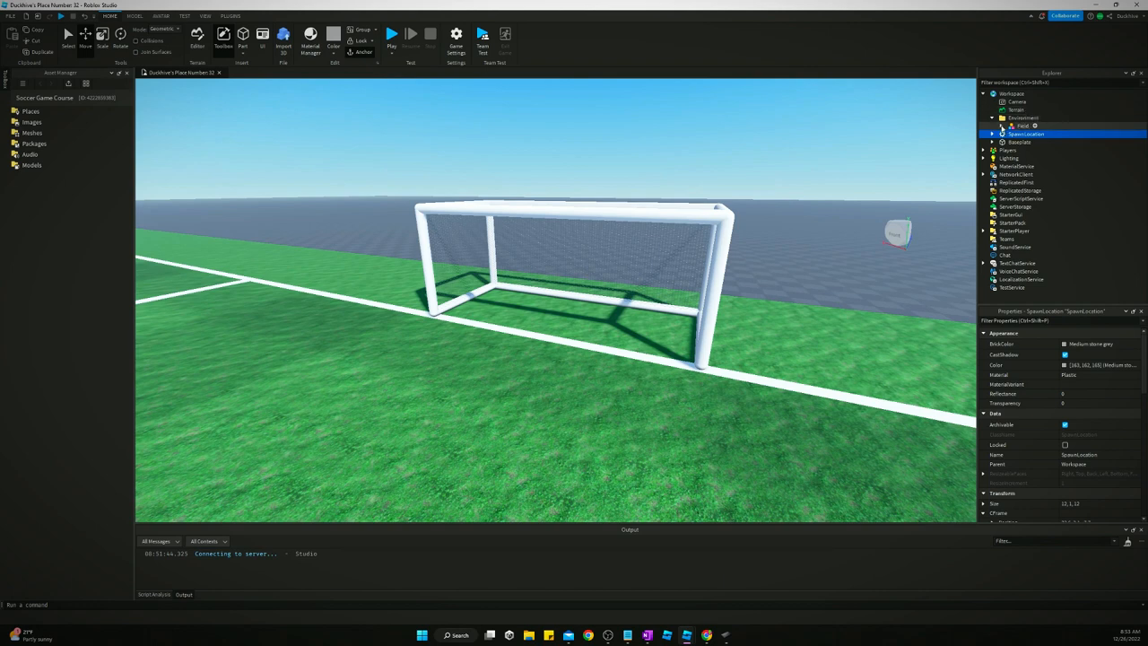
left_click(1022, 125)
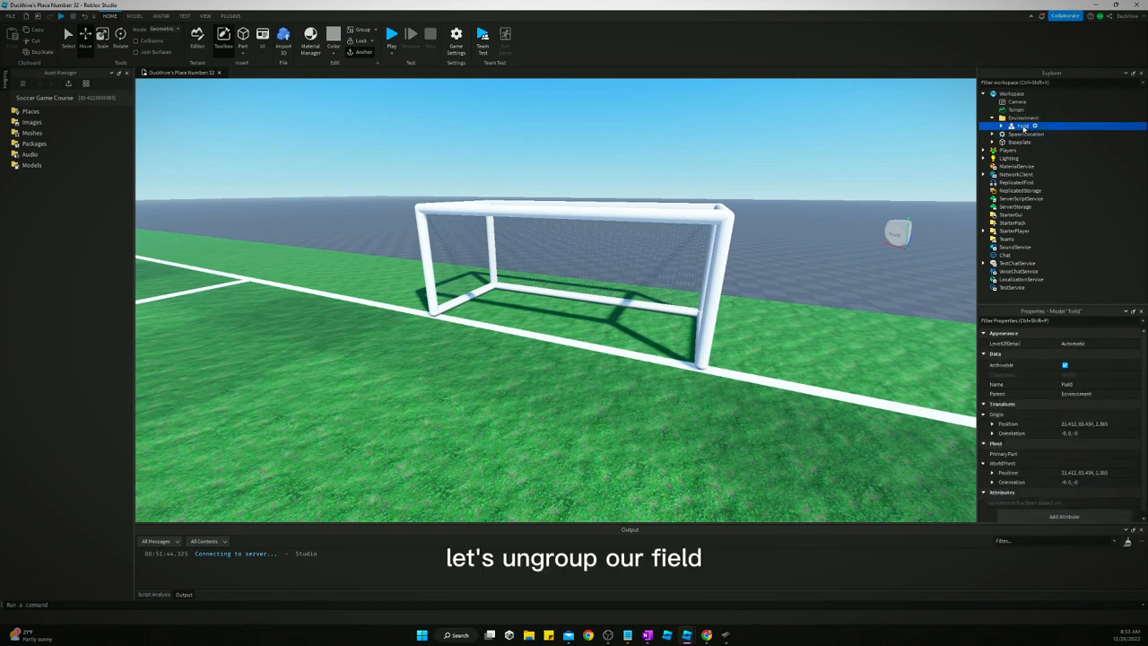
right_click(1021, 125)
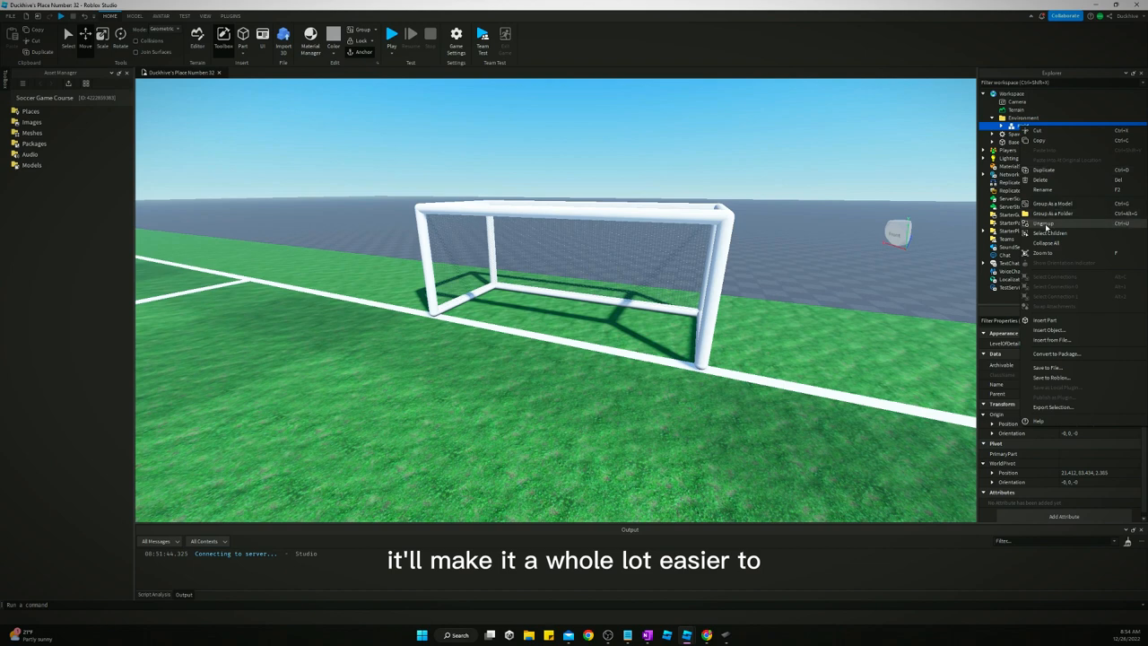
left_click(1043, 224)
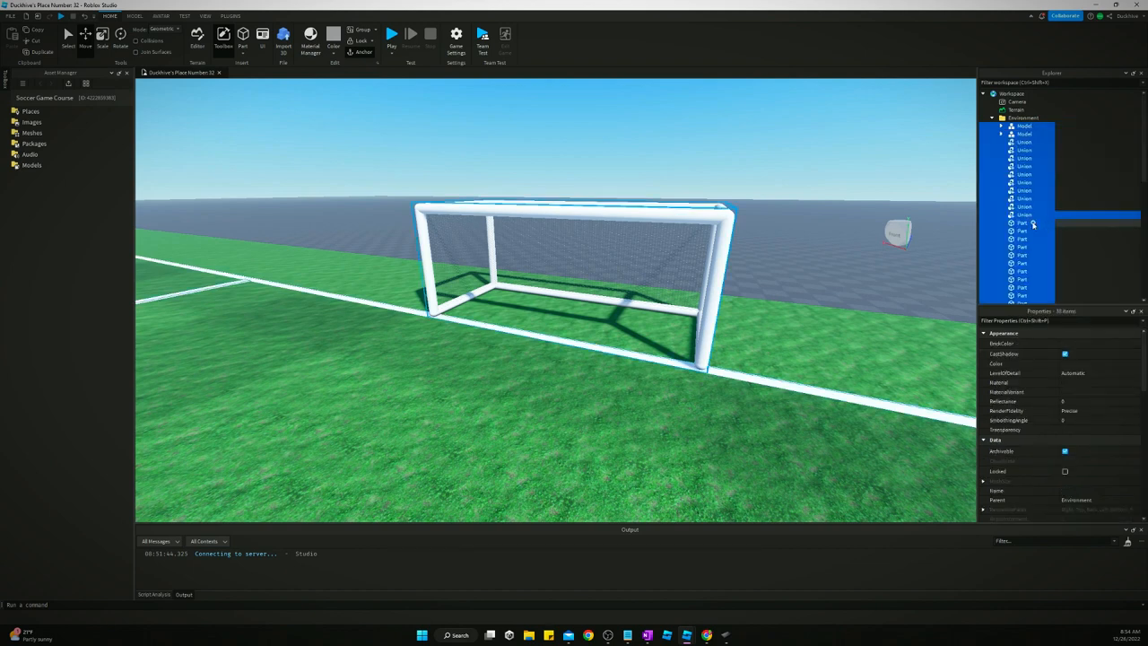
left_click(1023, 125)
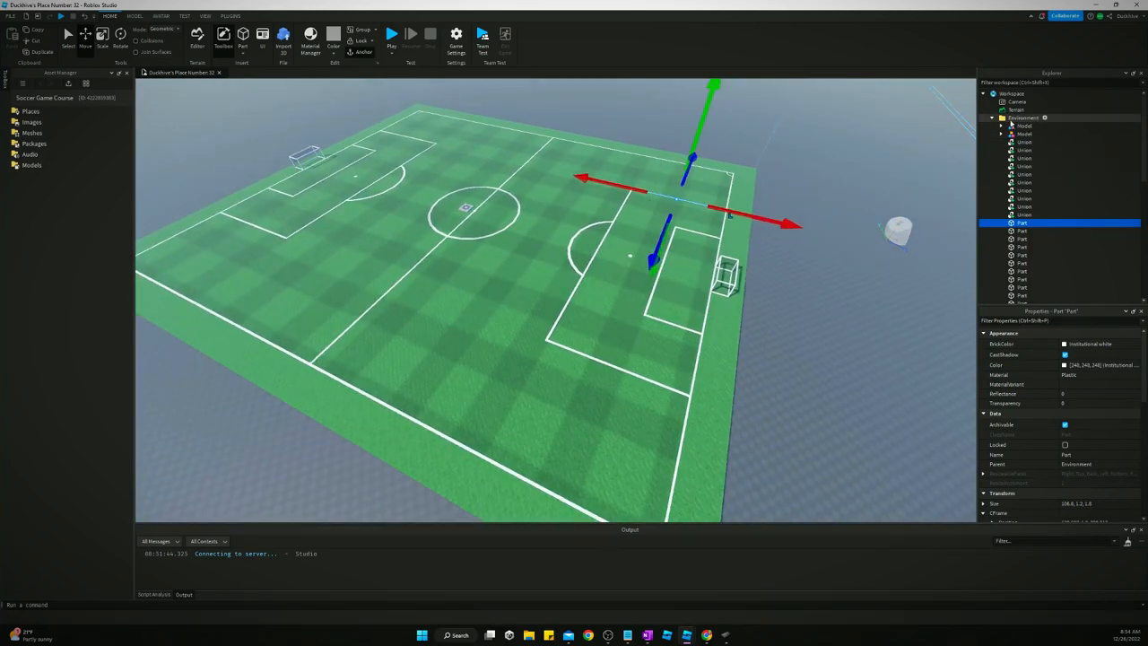
Create a Goals folder and inspect Environment's unions to locate the two goal models.
left_click(1073, 104)
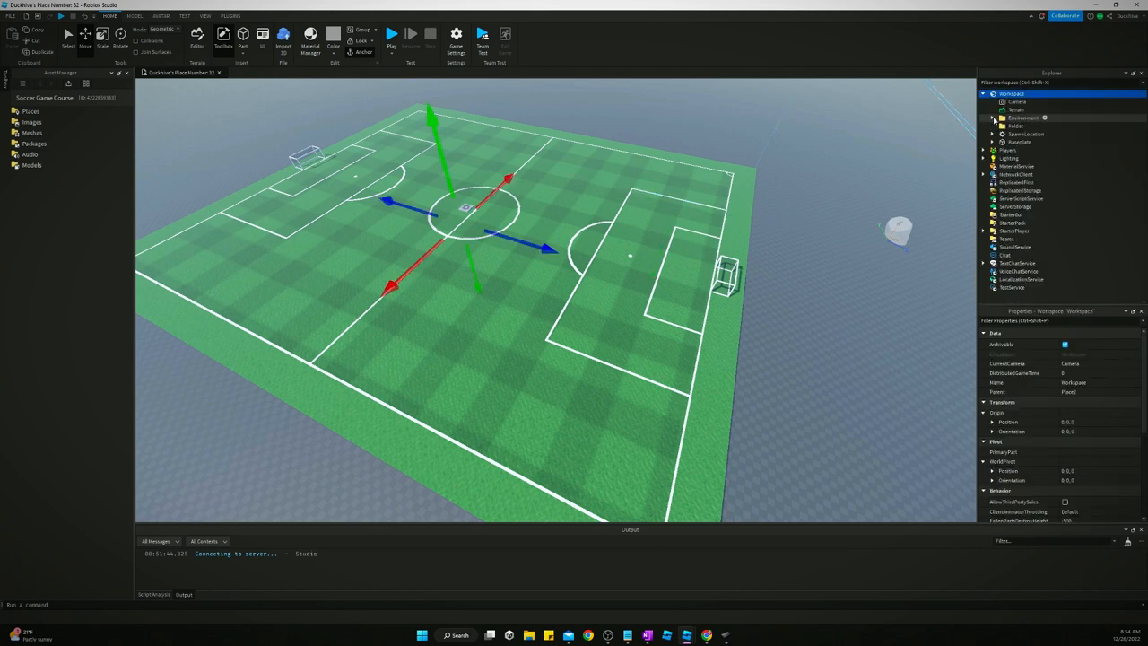
left_click(1014, 126)
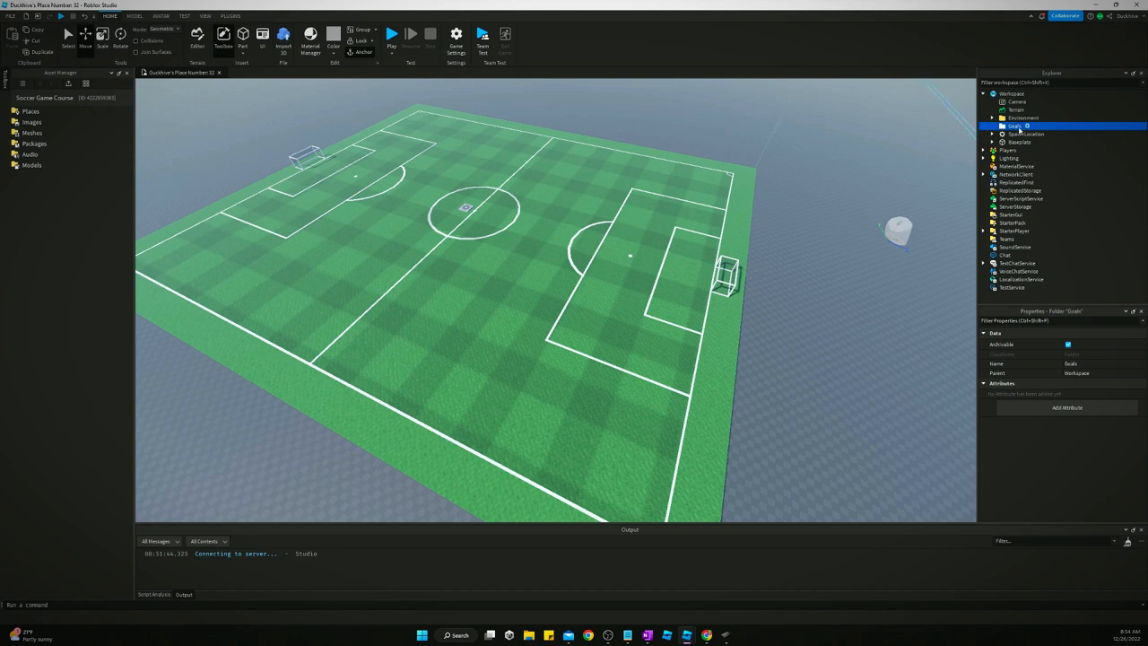
left_click(993, 117)
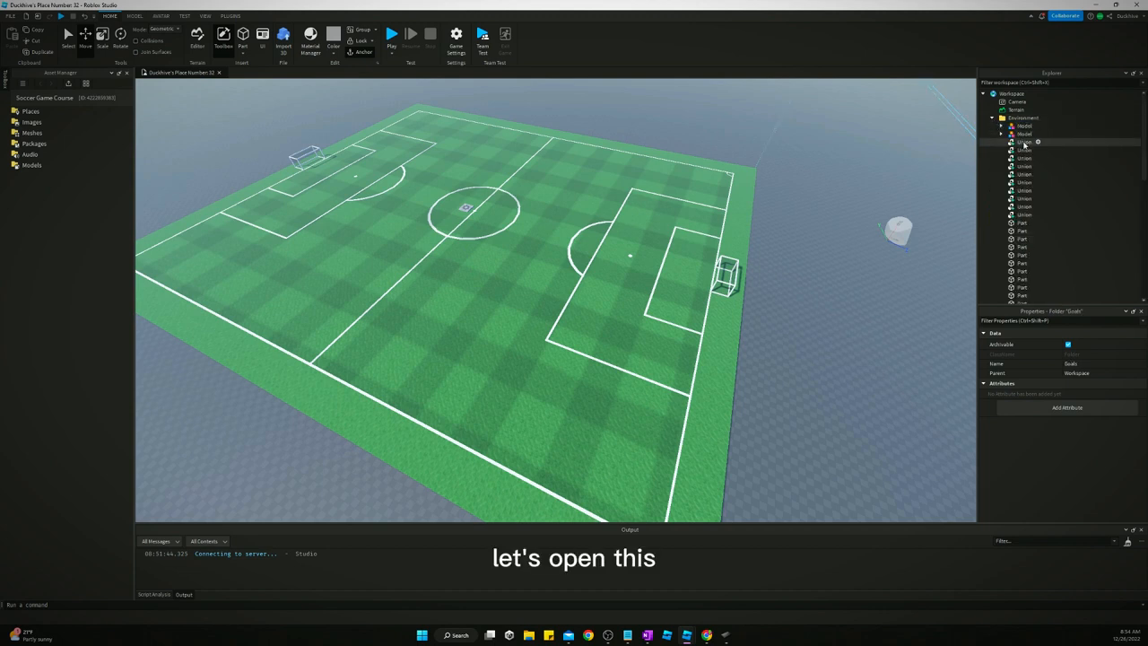
left_click(1024, 142)
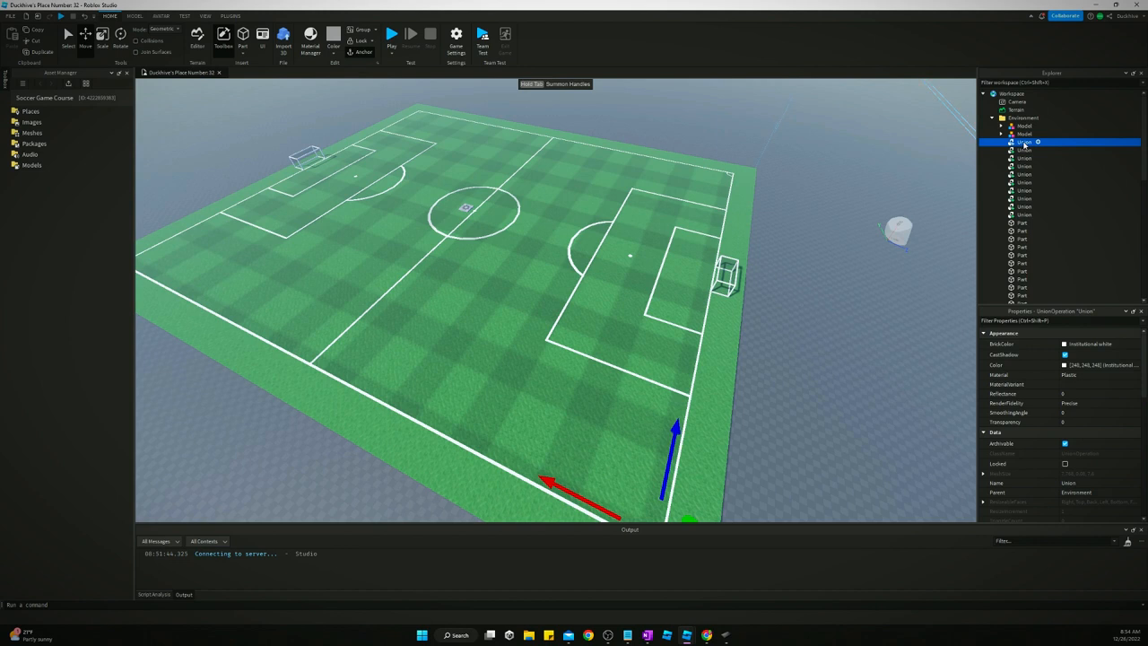
left_click(1023, 174)
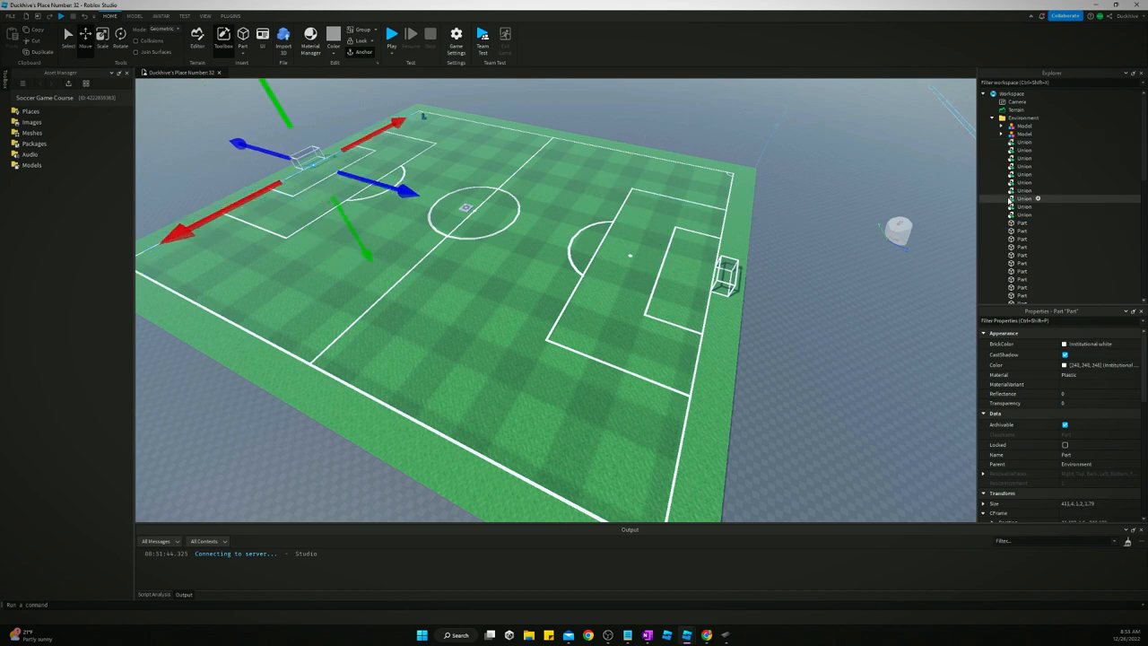
left_click(1024, 142)
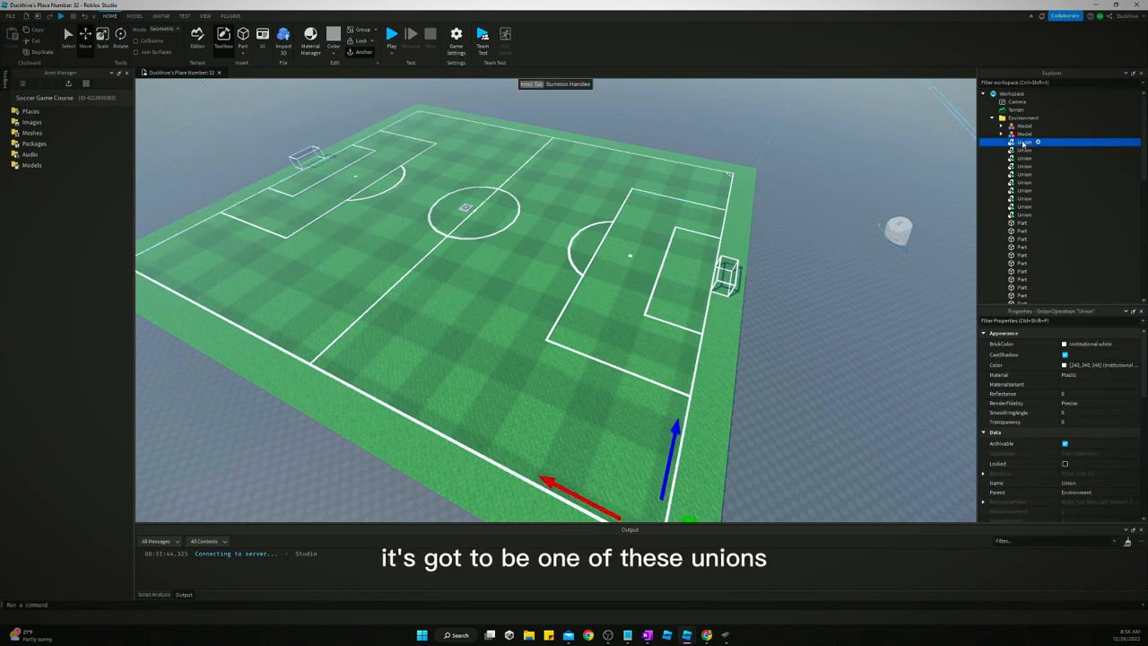
left_click(1024, 126)
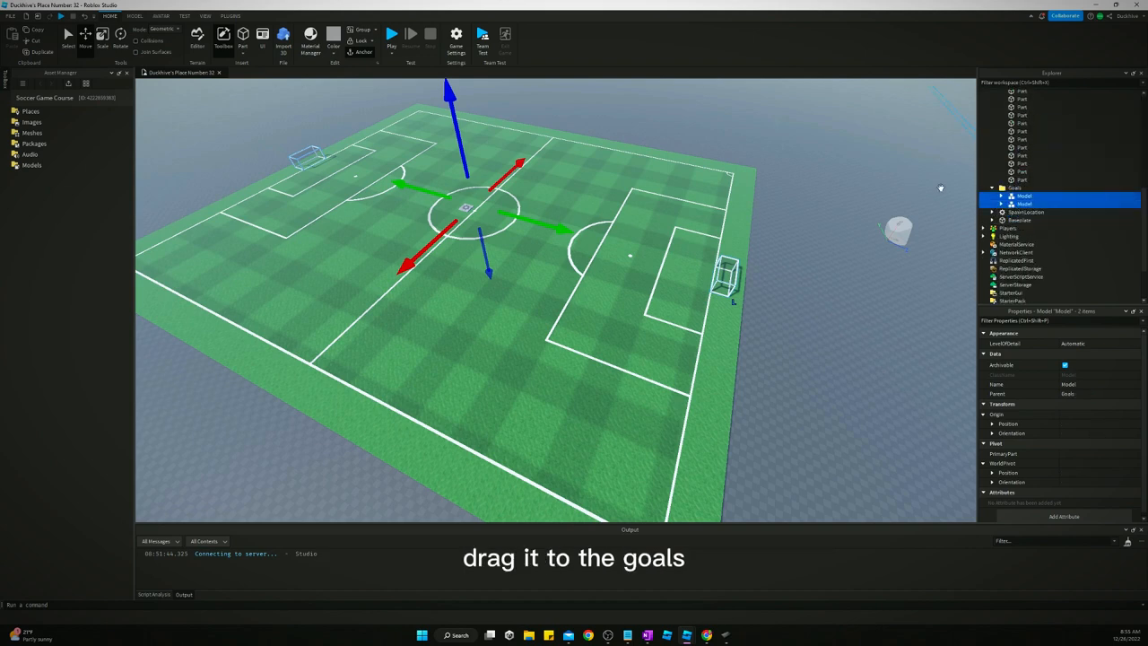
Rename the first goal model to RedGoal and select the Goals folder for a new folder.
left_click_drag(484, 211, 309, 162)
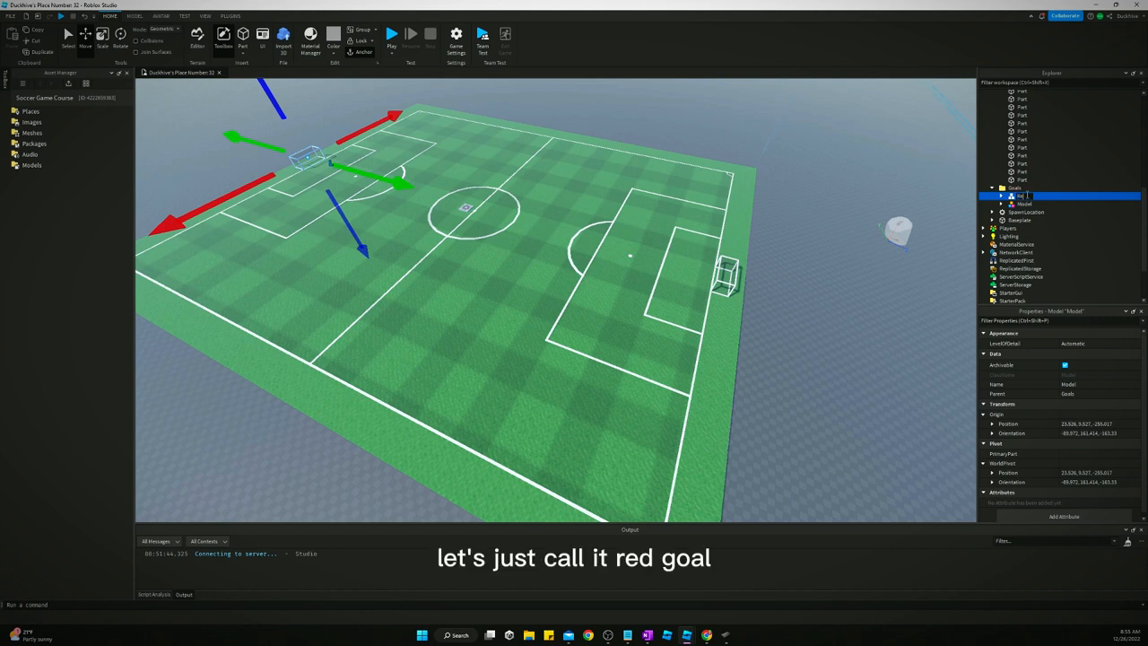
type("RedGoal")
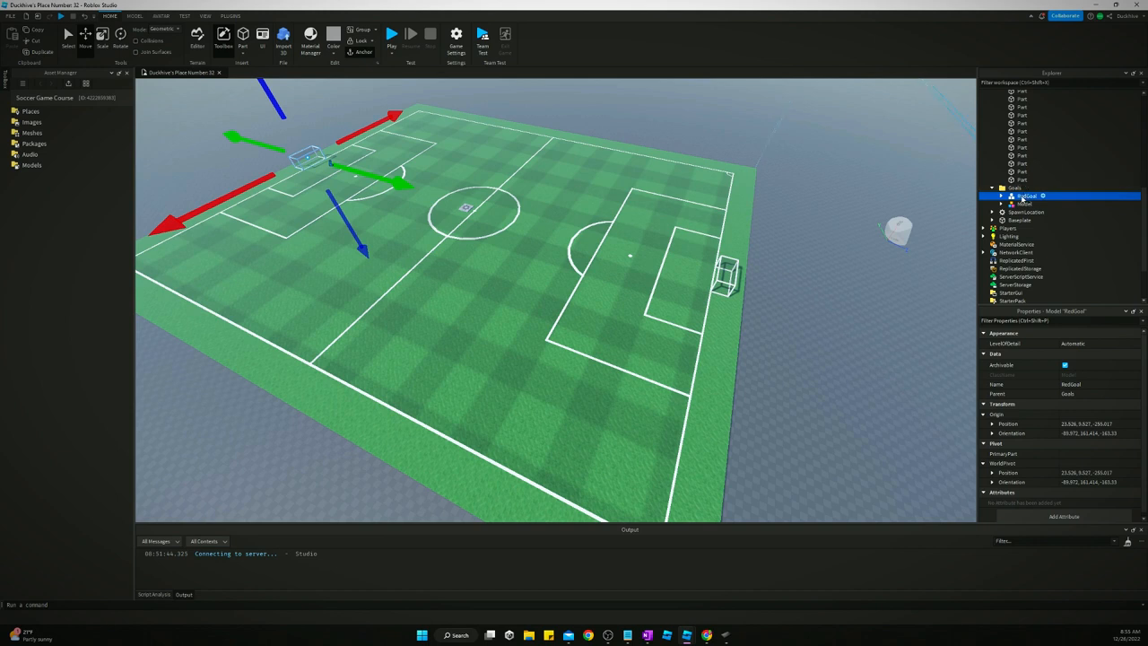
left_click(1015, 188)
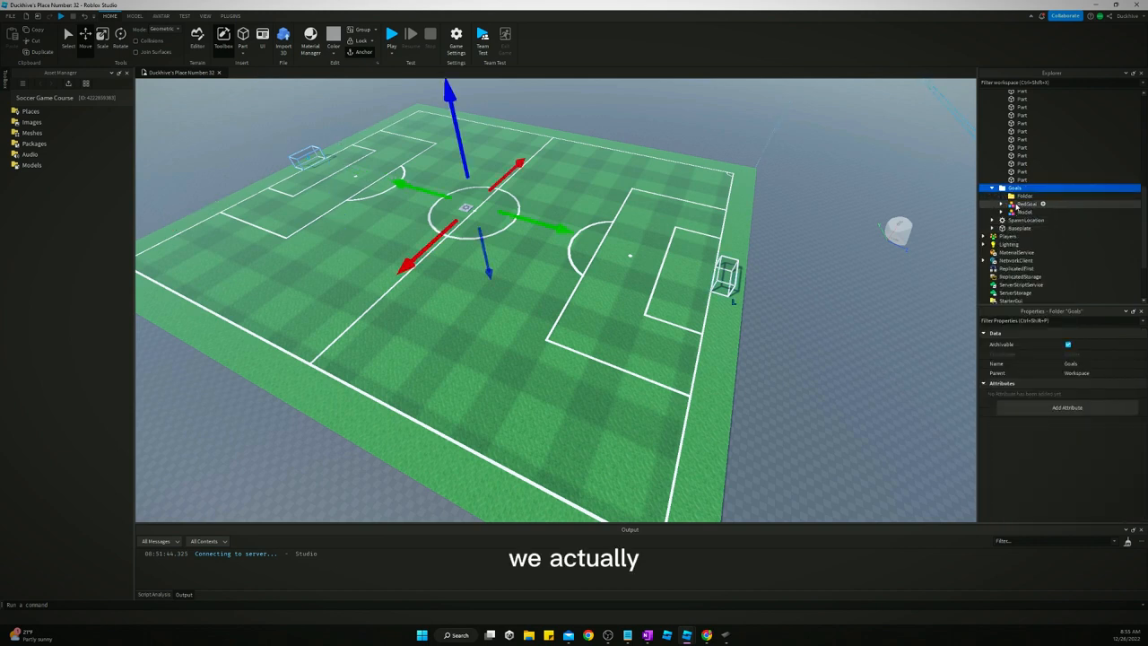
Rename the new folder RedGoal and duplicate it as a second folder named BlueGoal.
left_click(1024, 195)
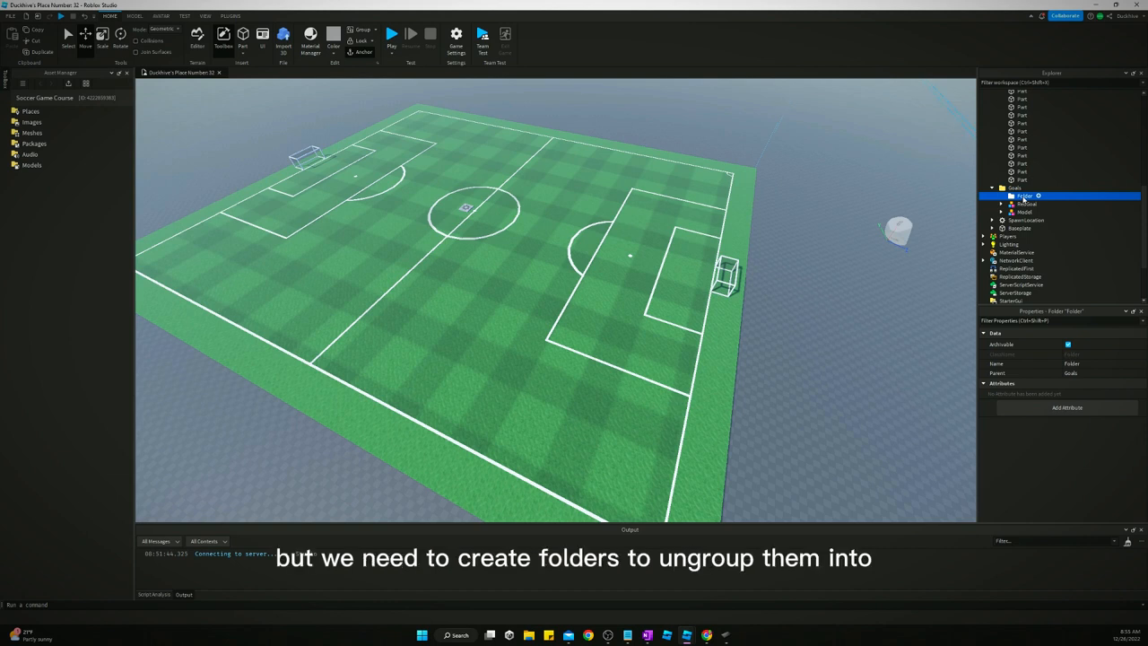
double_click(1025, 196)
type("RedGoal")
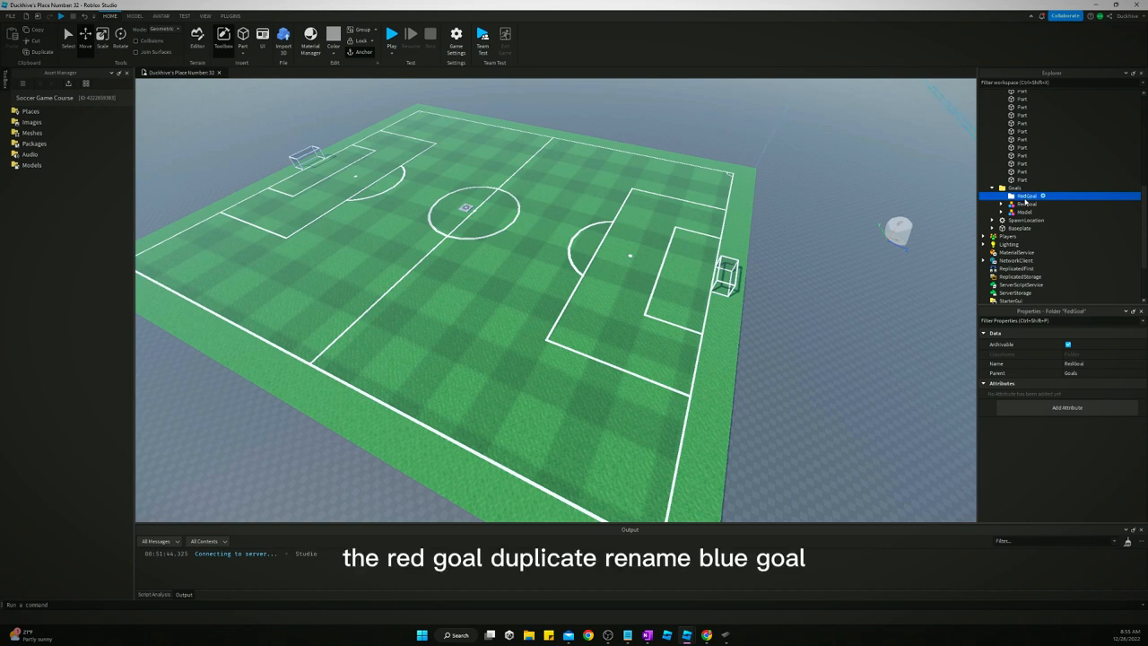
left_click(1027, 195)
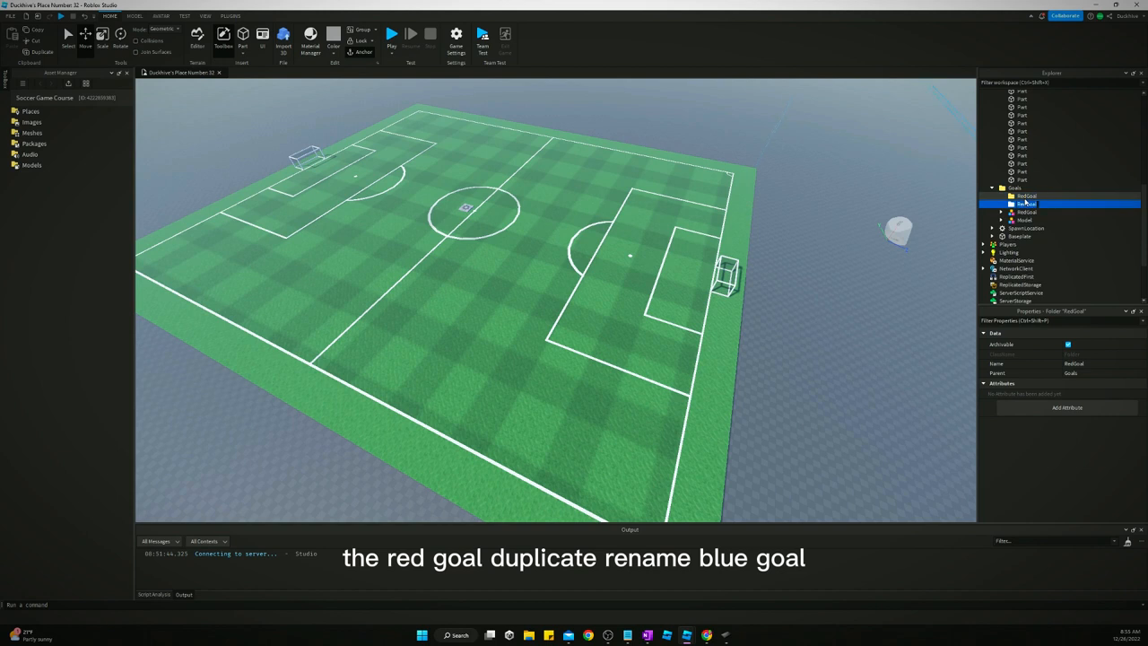
type("BlueGoal")
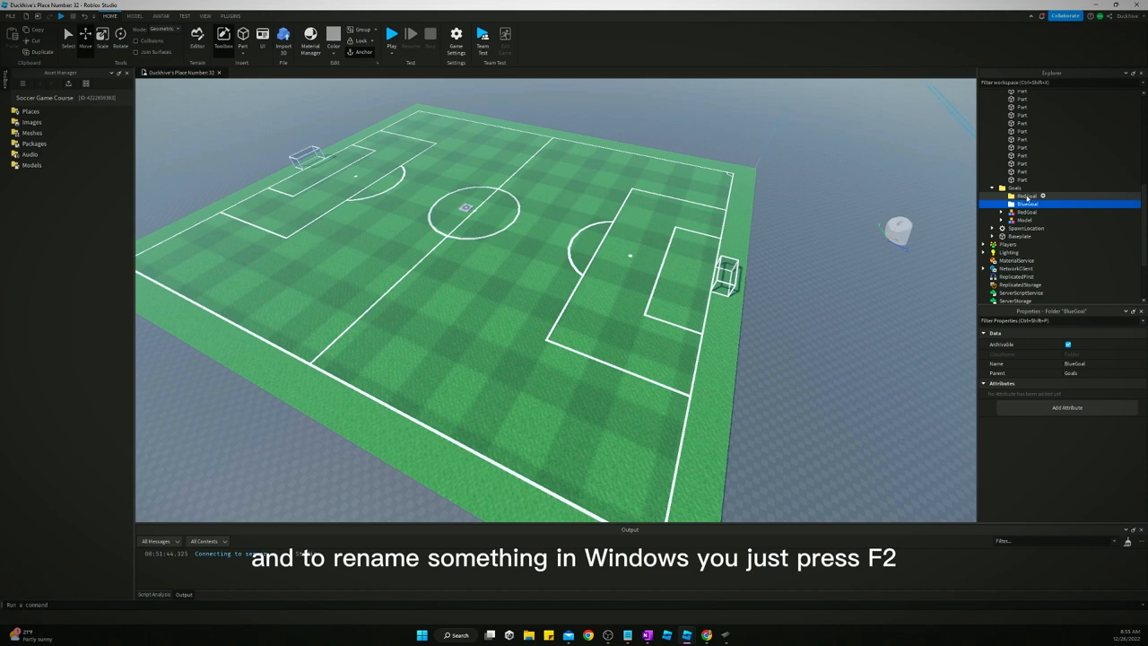
left_click(1027, 204)
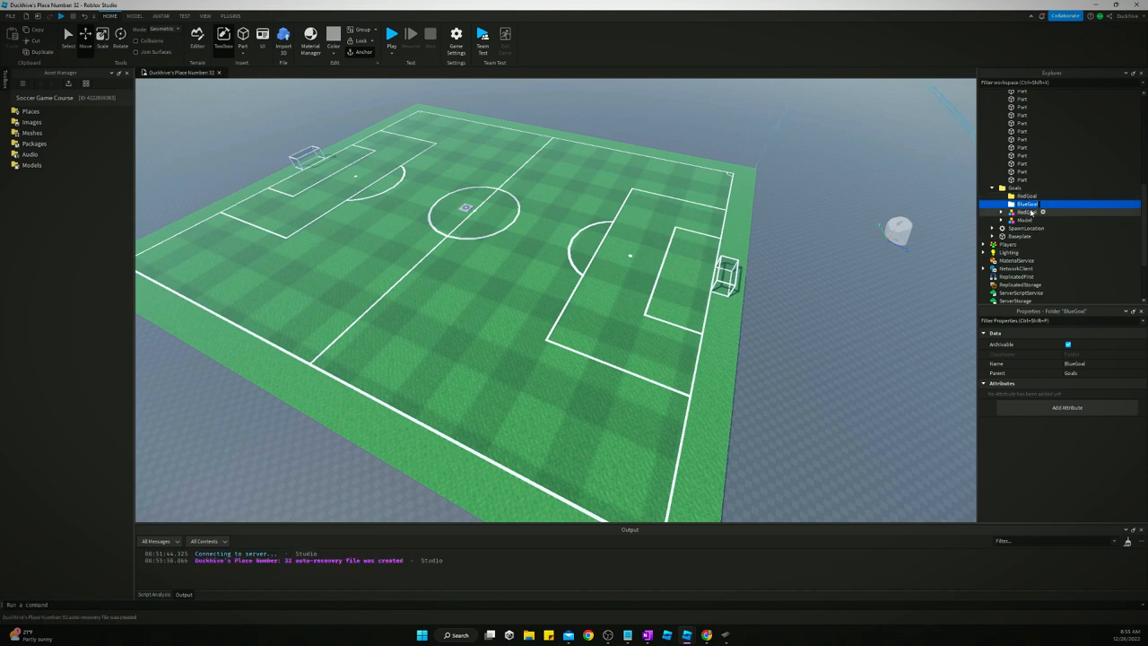
left_click(1001, 211)
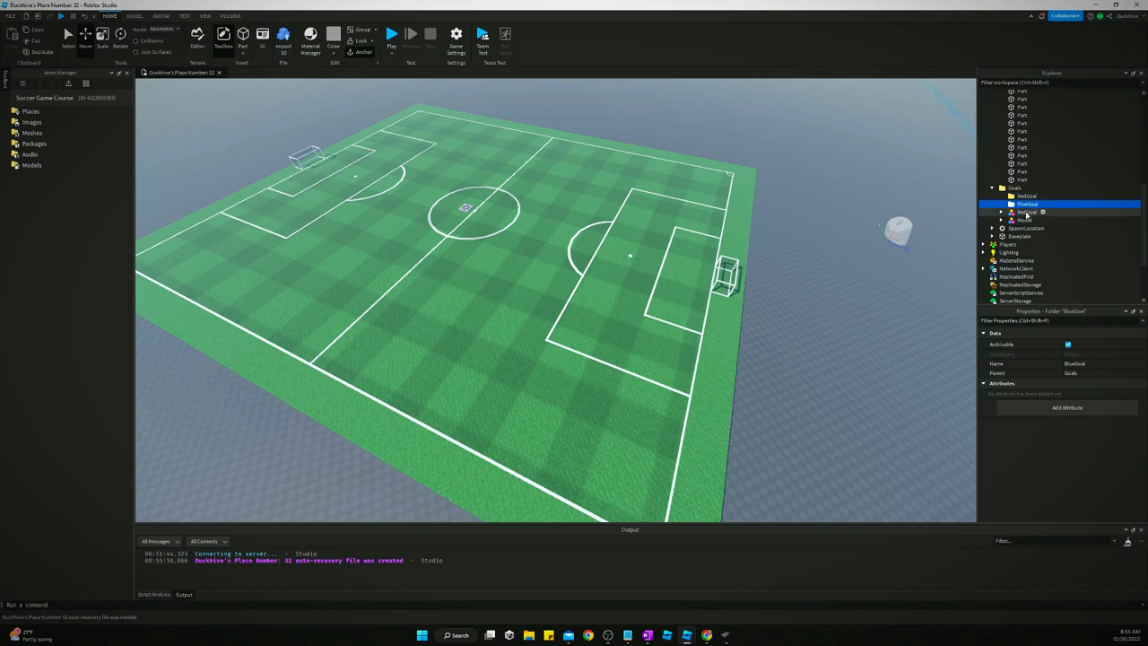
Move the goal models into the RedGoal and BlueGoal folders, then ungroup both.
left_click(1034, 204)
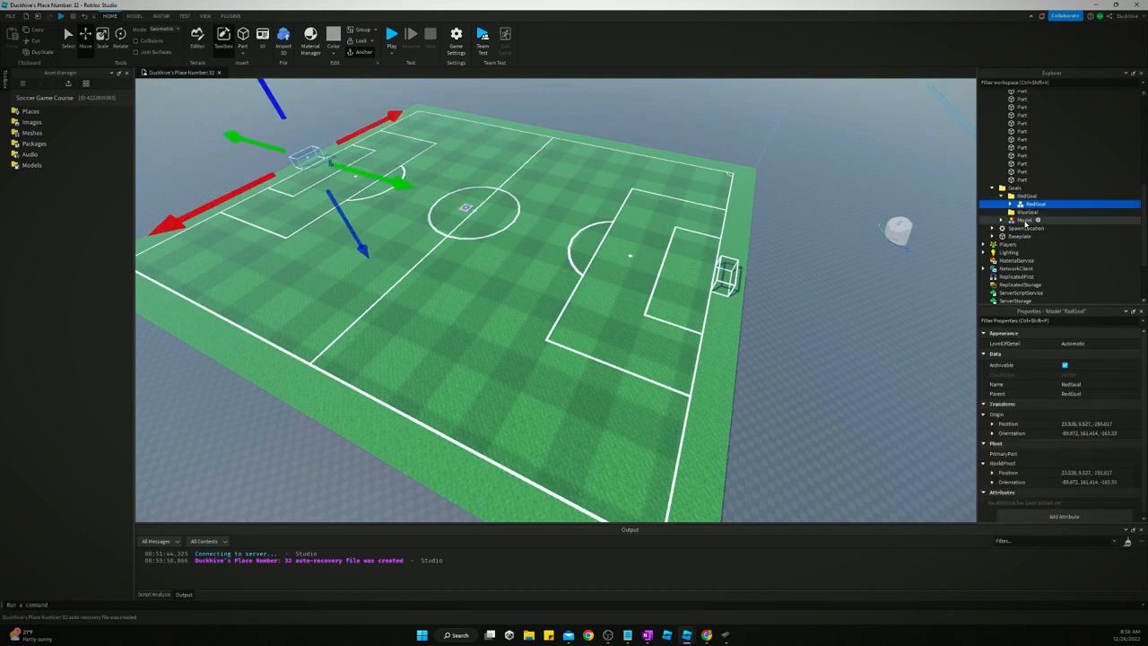
left_click(1029, 220)
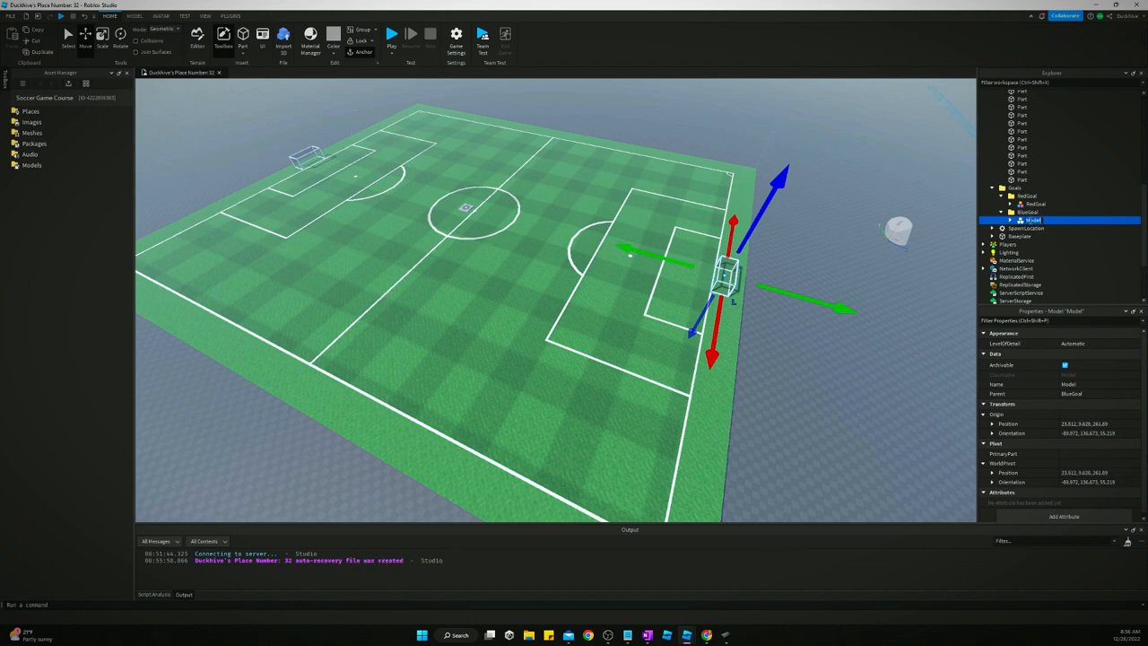
right_click(1032, 220)
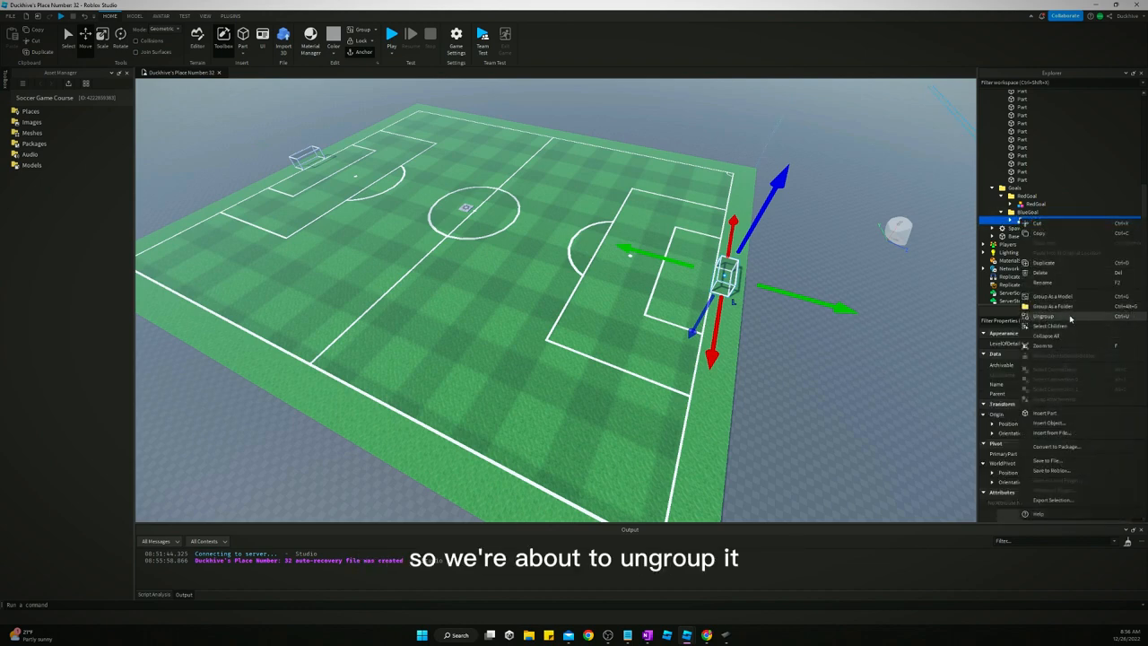
left_click(1043, 316)
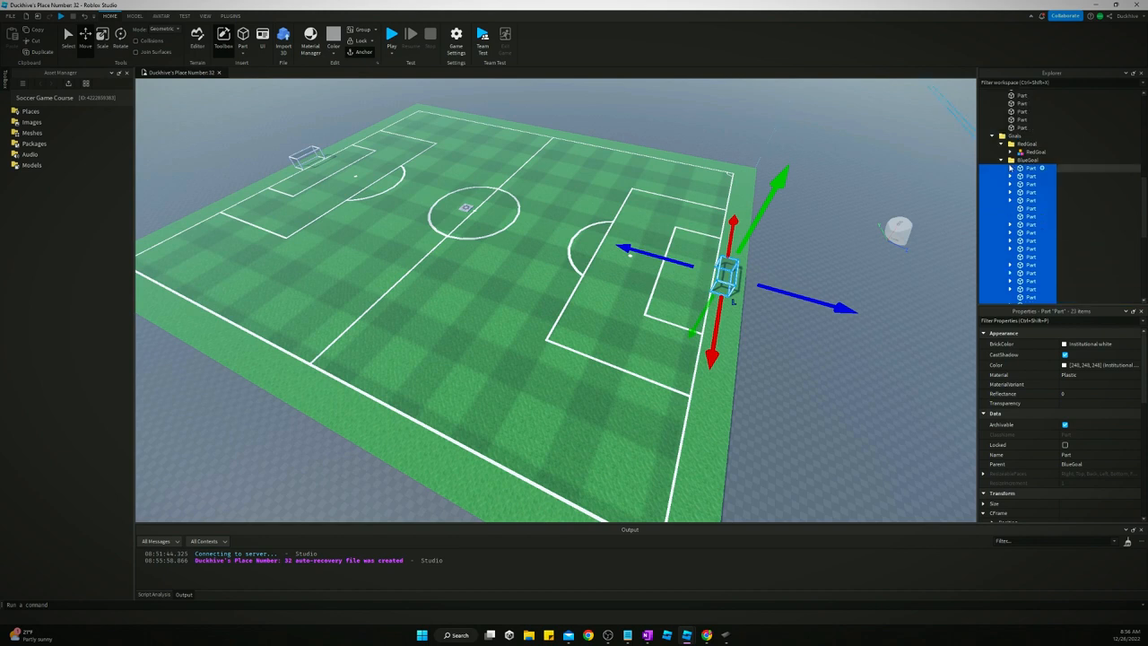
right_click(1026, 143)
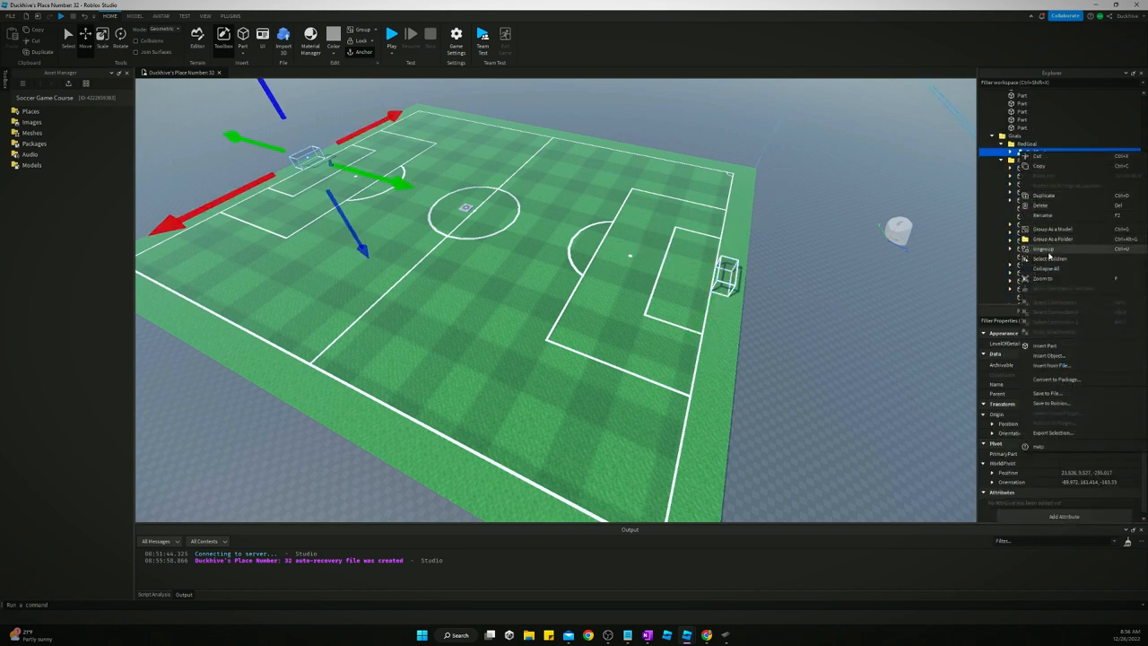
left_click(1043, 249)
type("part")
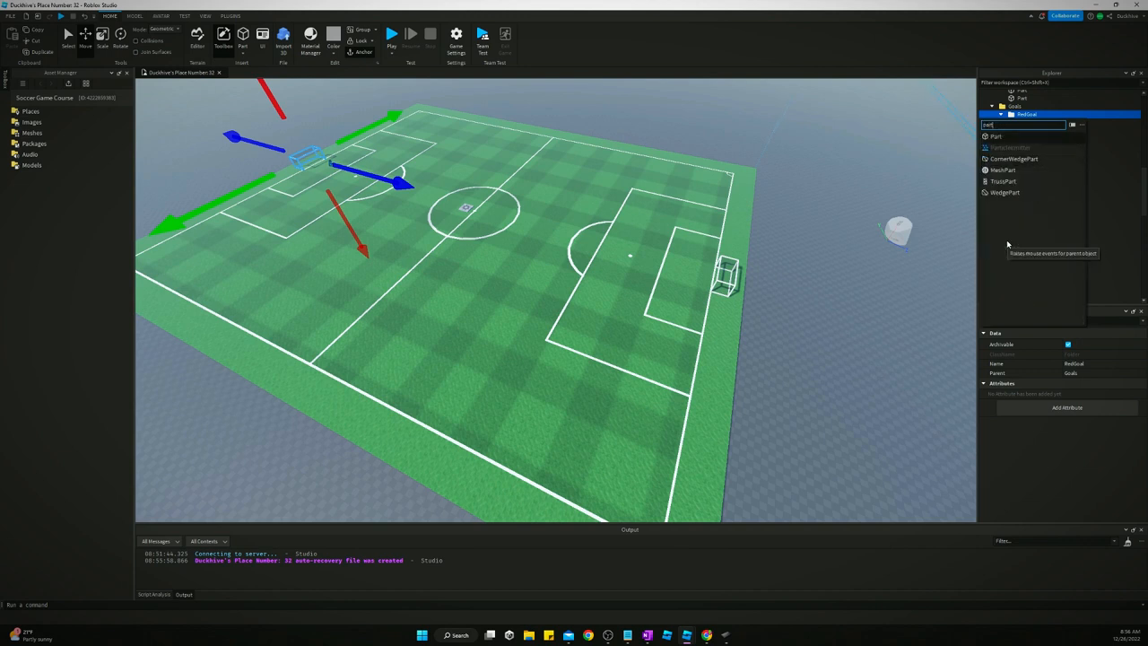
Open the Insert Object list on the RedGoal folder to add a Part.
left_click(1002, 113)
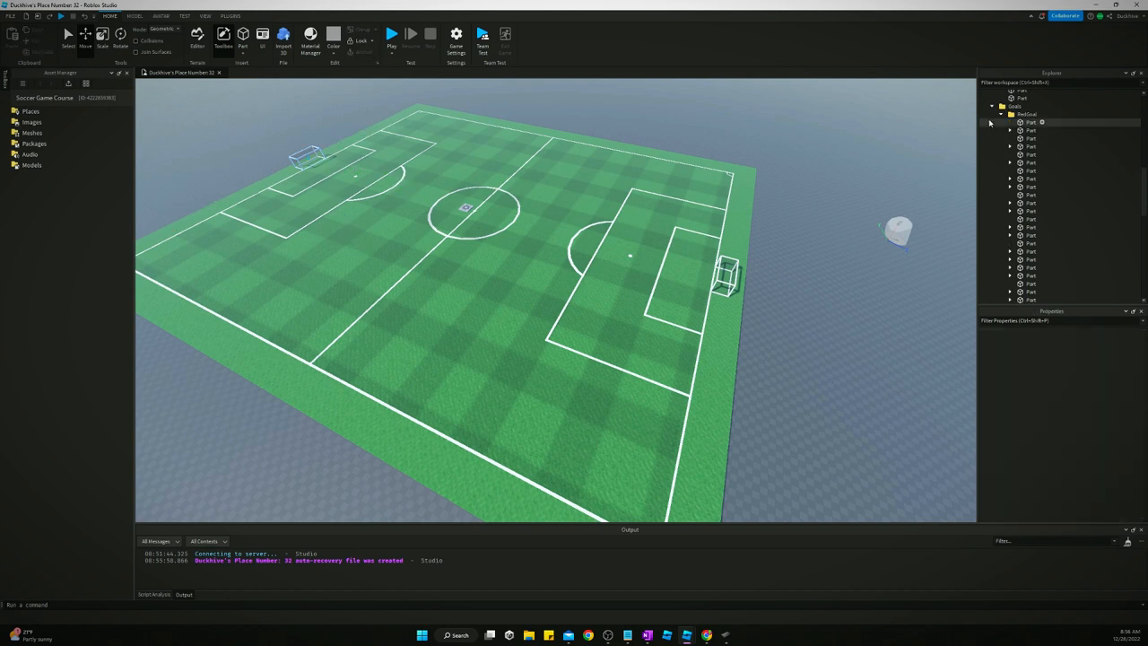
left_click(992, 106)
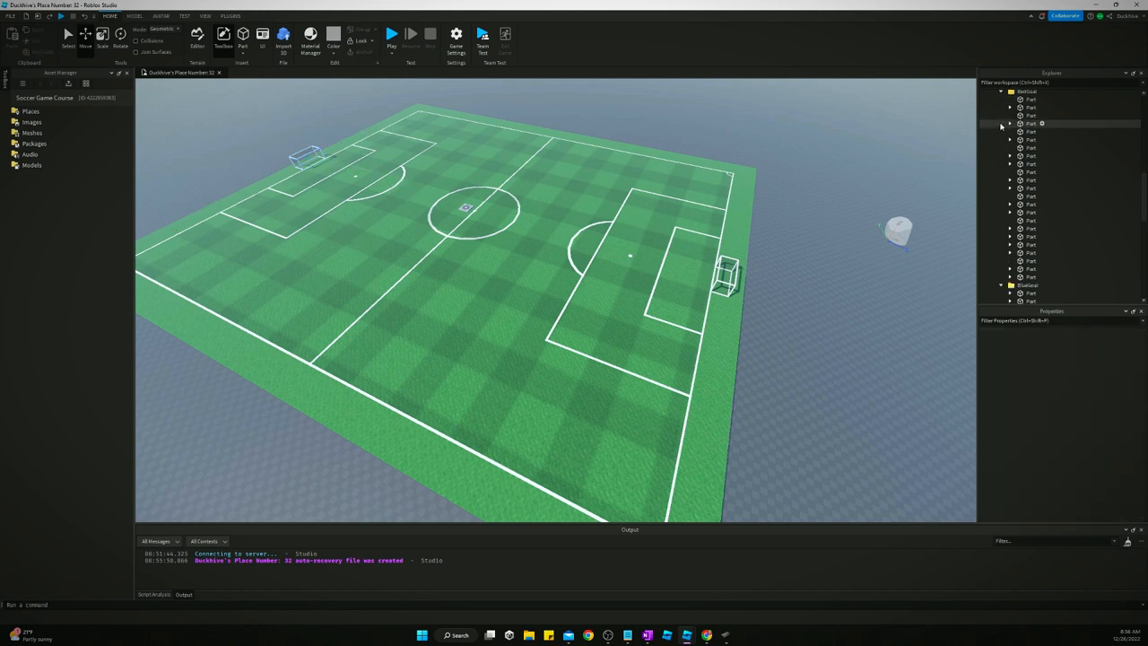
left_click(1027, 91)
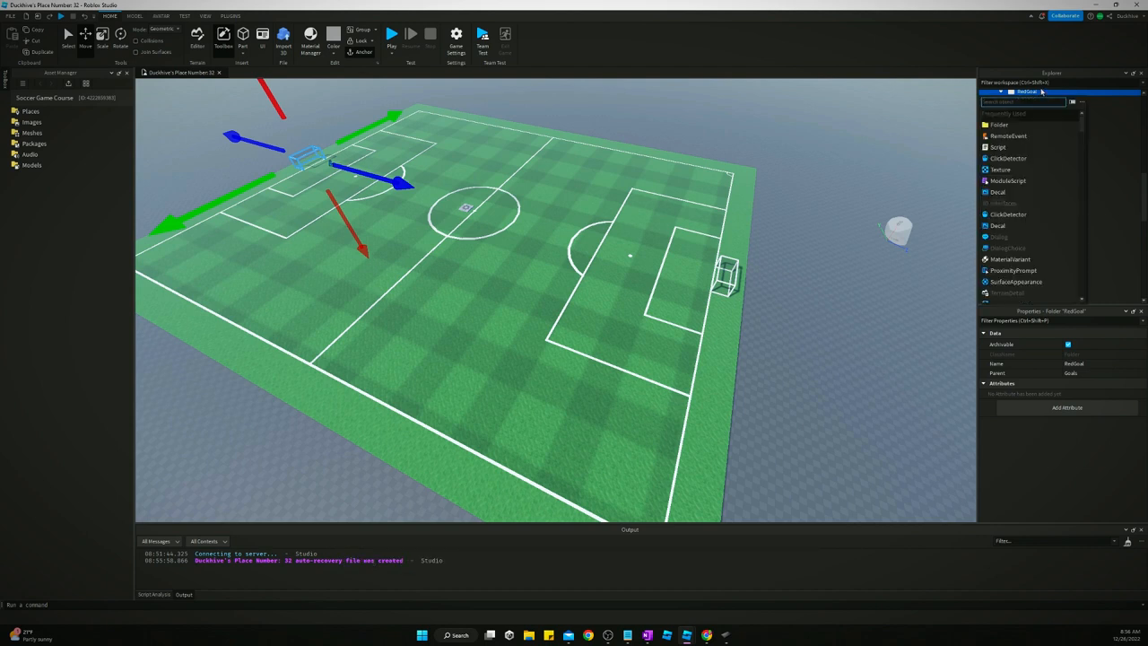
Add a Part named Ground to RedGoal and stretch it across the red goal's floor.
left_click(1010, 92)
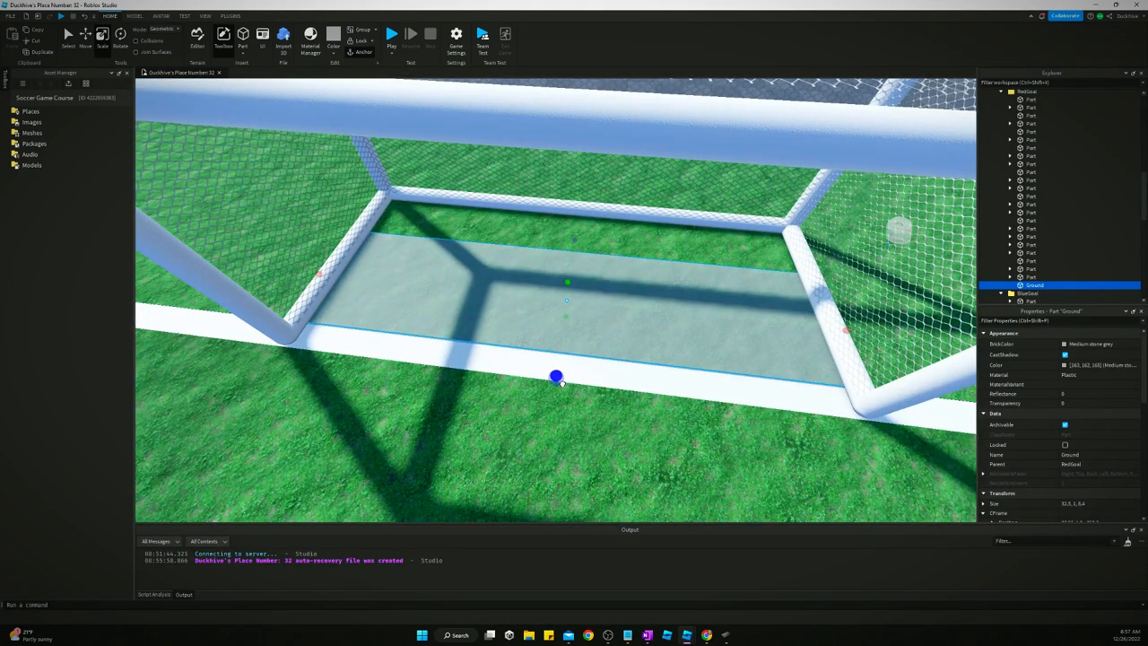
left_click_drag(556, 377, 581, 205)
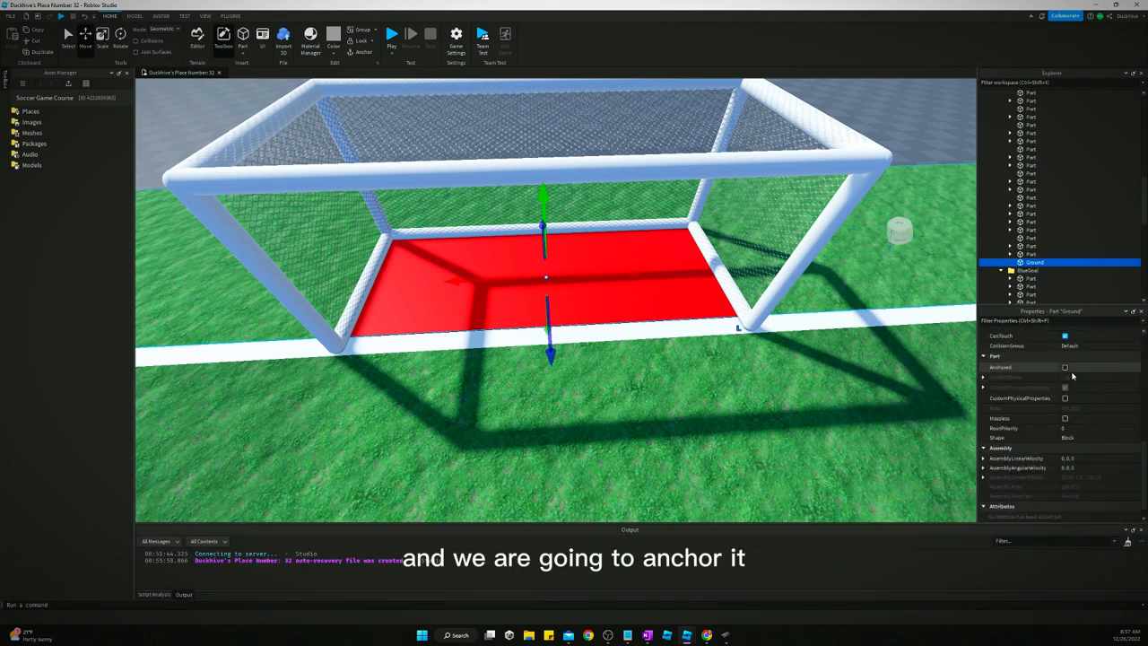
Anchor the red goal's Ground part and turn off its CanCollide.
left_click(1066, 367)
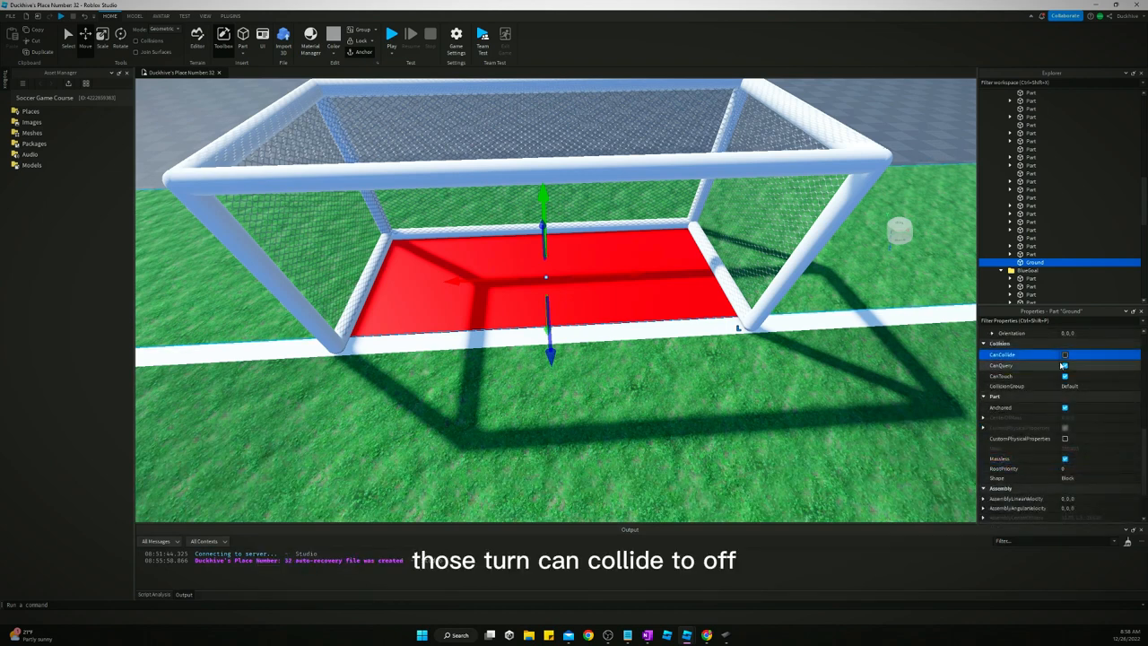
left_click(1065, 354)
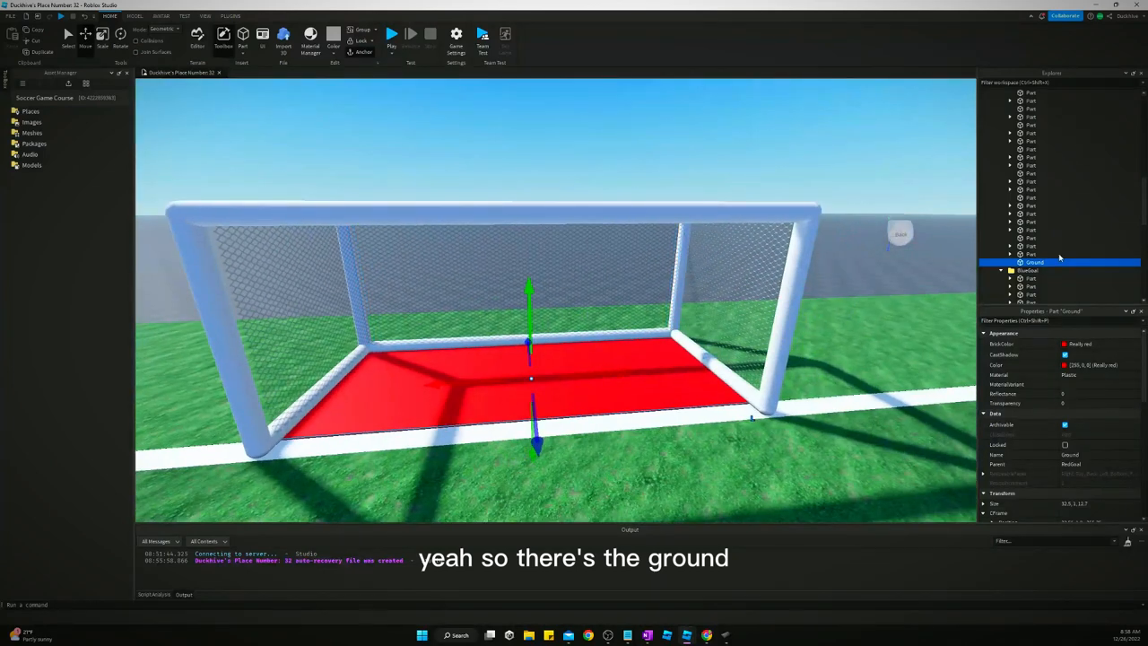
left_click(1036, 262)
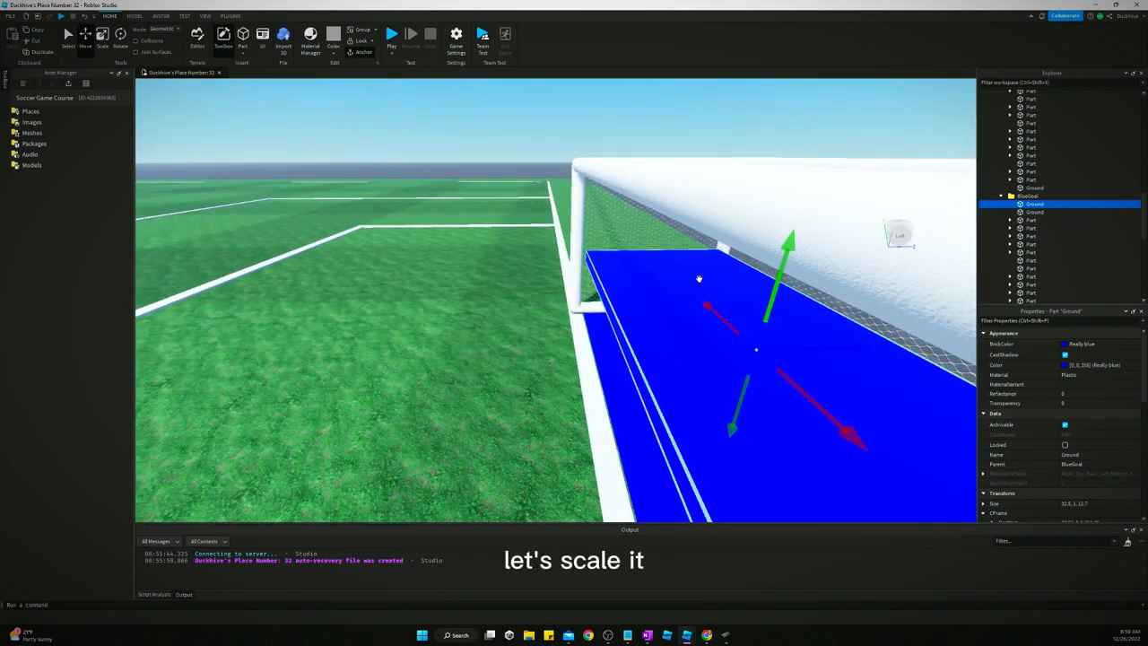
Scale the duplicated blue part into an upright panel filling the blue goal's mouth.
left_click(102, 36)
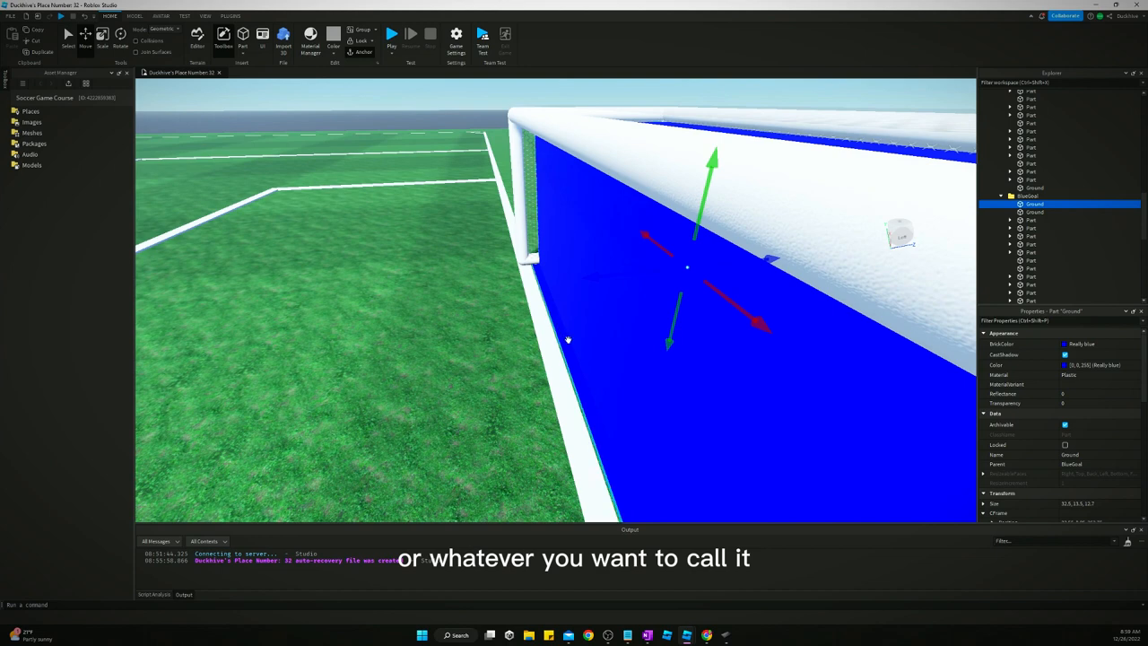
mouse_move(554, 355)
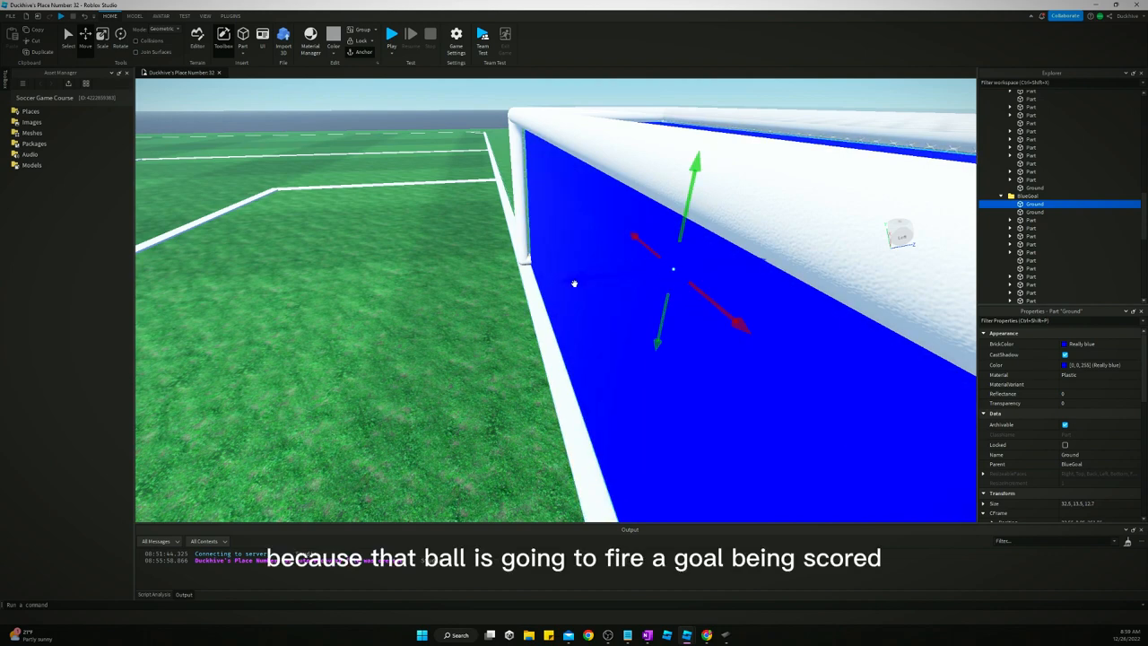
mouse_move(567, 347)
type("Trigger")
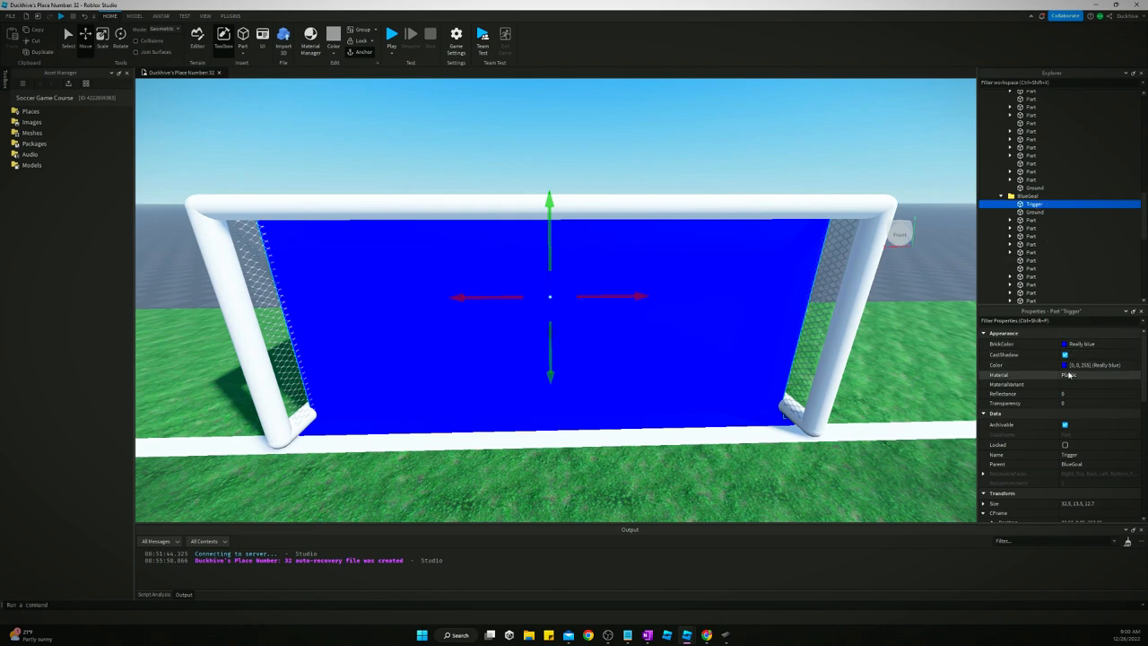
Set the blue Trigger panel's Transparency to 1 and uncheck CanCollide.
left_click_drag(1085, 403, 1112, 402)
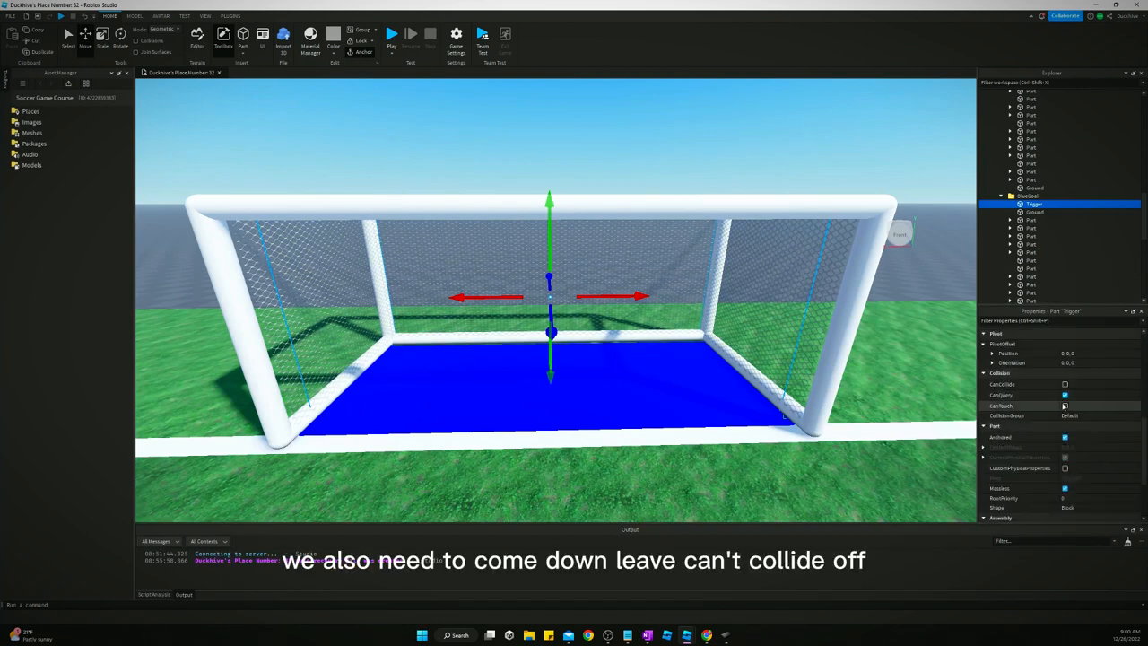
left_click(1065, 406)
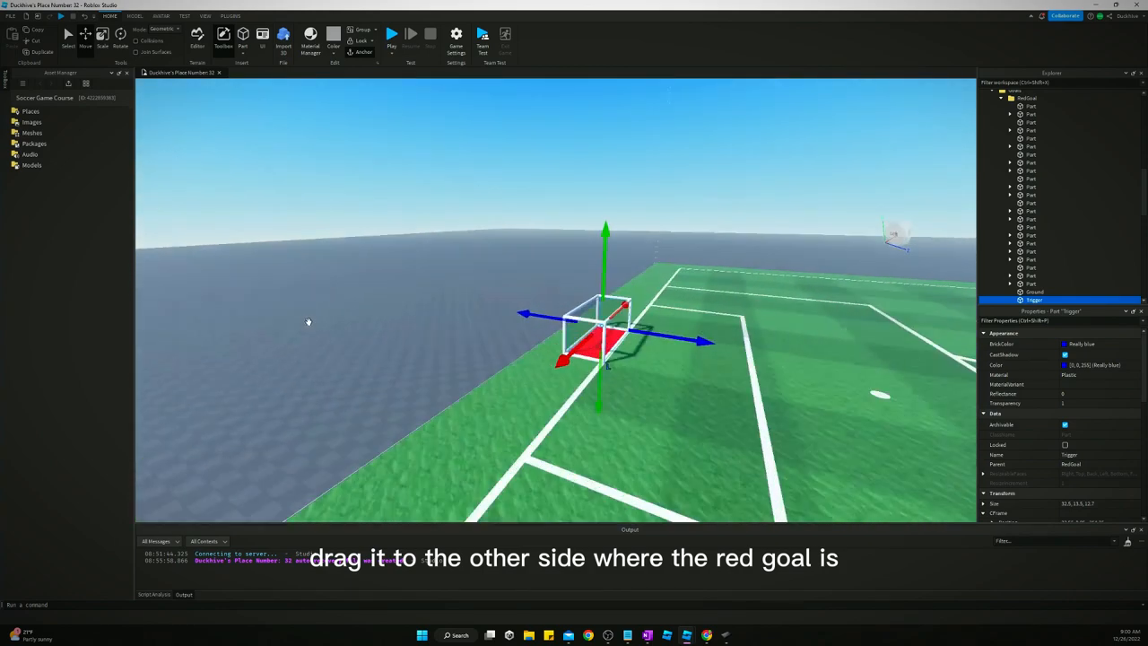
Drag the Trigger copy across the field into the red goal.
left_click_drag(605, 339, 453, 319)
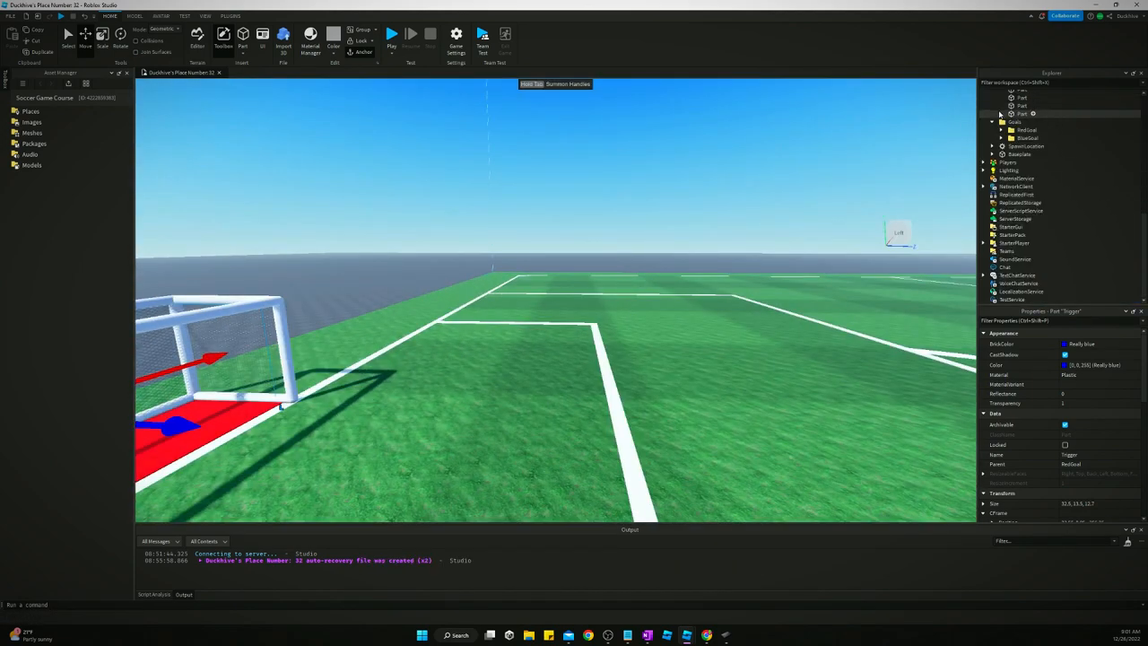
Collapse the Workspace tree and search the Toolbox Marketplace for 'soccer ball'.
left_click(1002, 114)
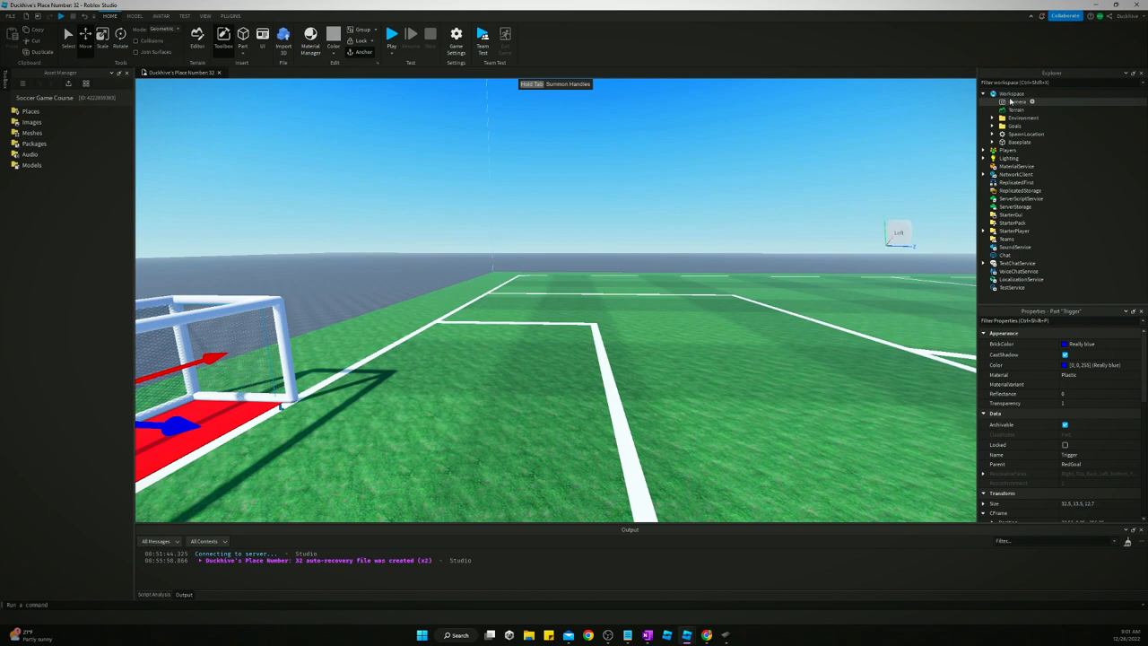
mouse_move(272, 123)
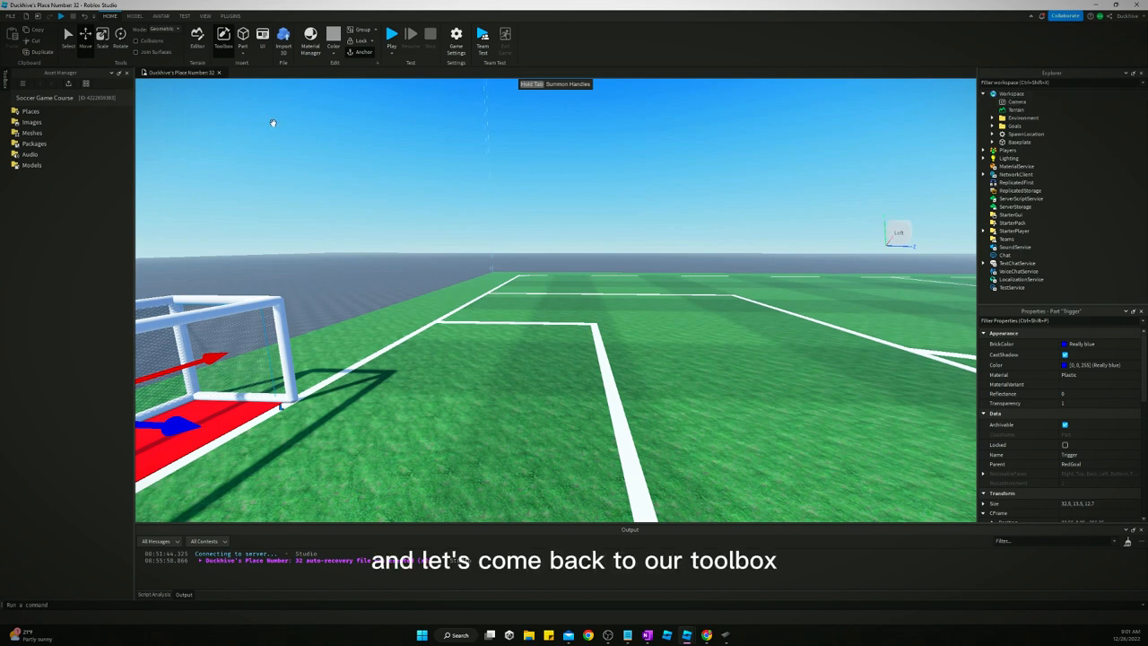
left_click(224, 46)
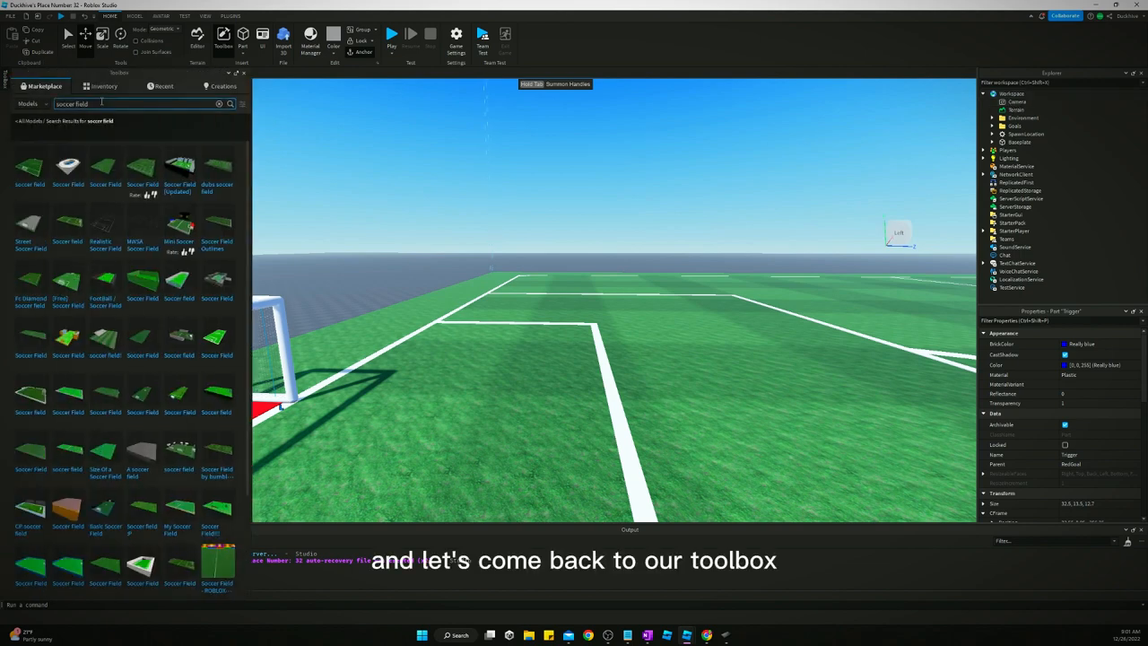
type("soccer ball")
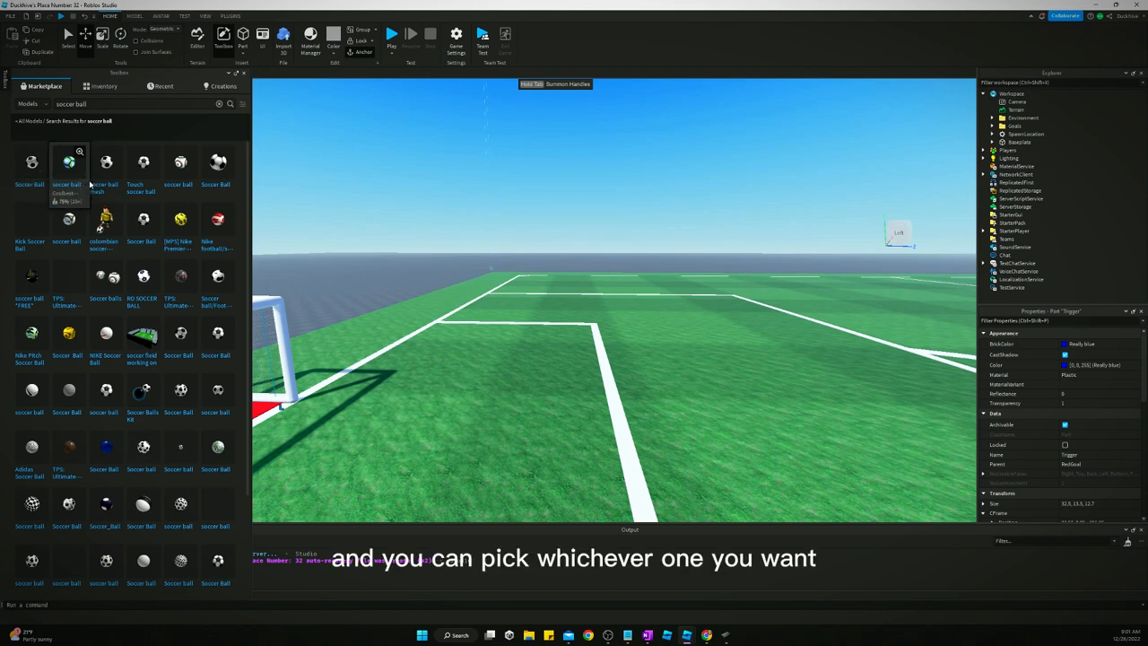
mouse_move(106, 162)
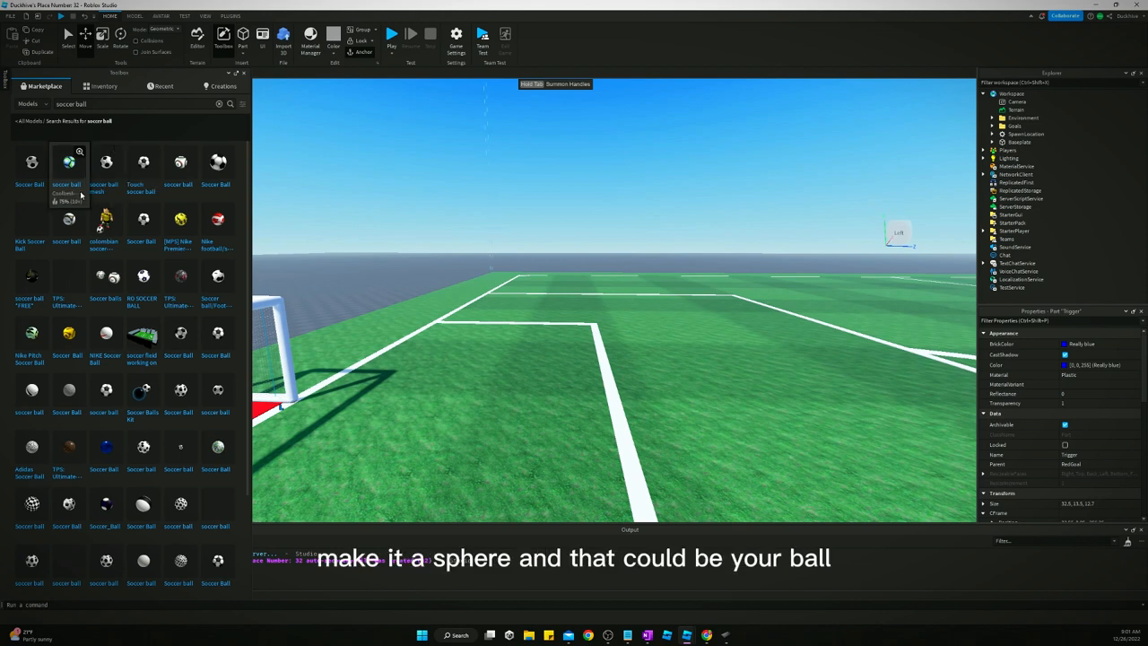
mouse_move(32, 165)
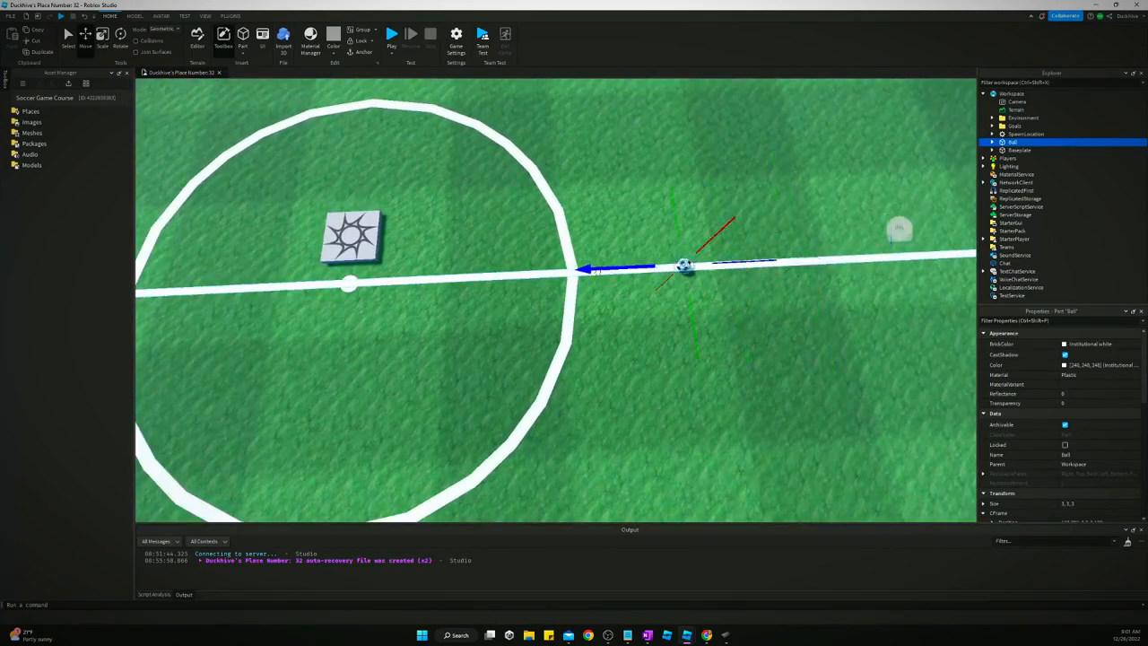
Drag the soccer ball named Ball onto the field's centre line.
left_click_drag(683, 265, 350, 285)
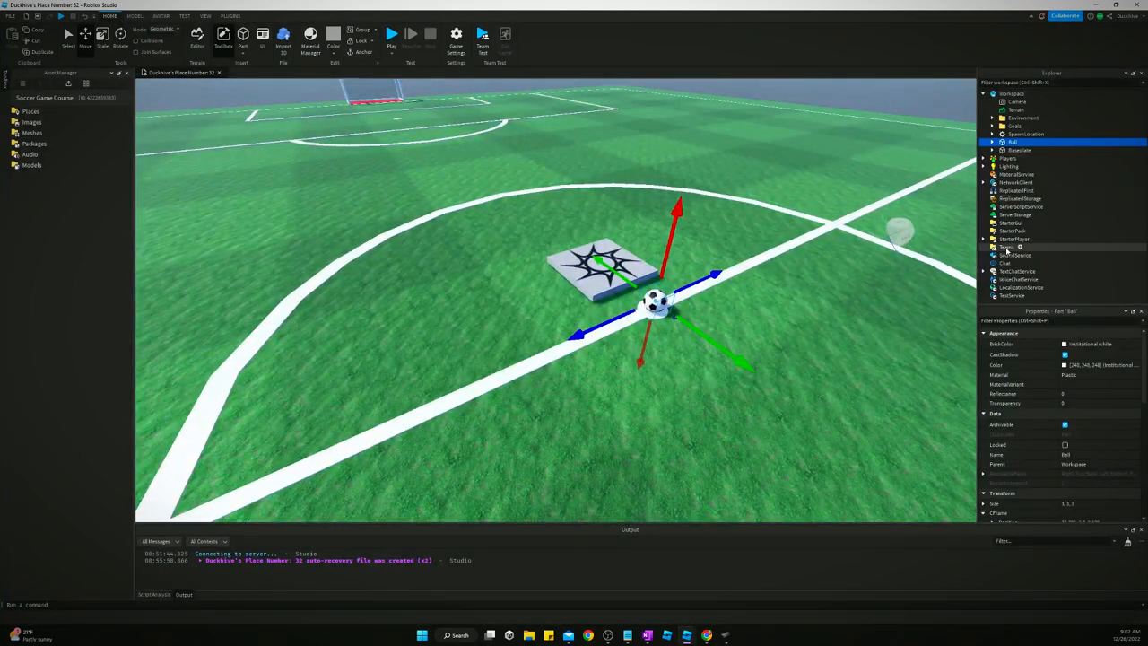
Insert a Team under the Teams service and name it Red.
left_click(1007, 247)
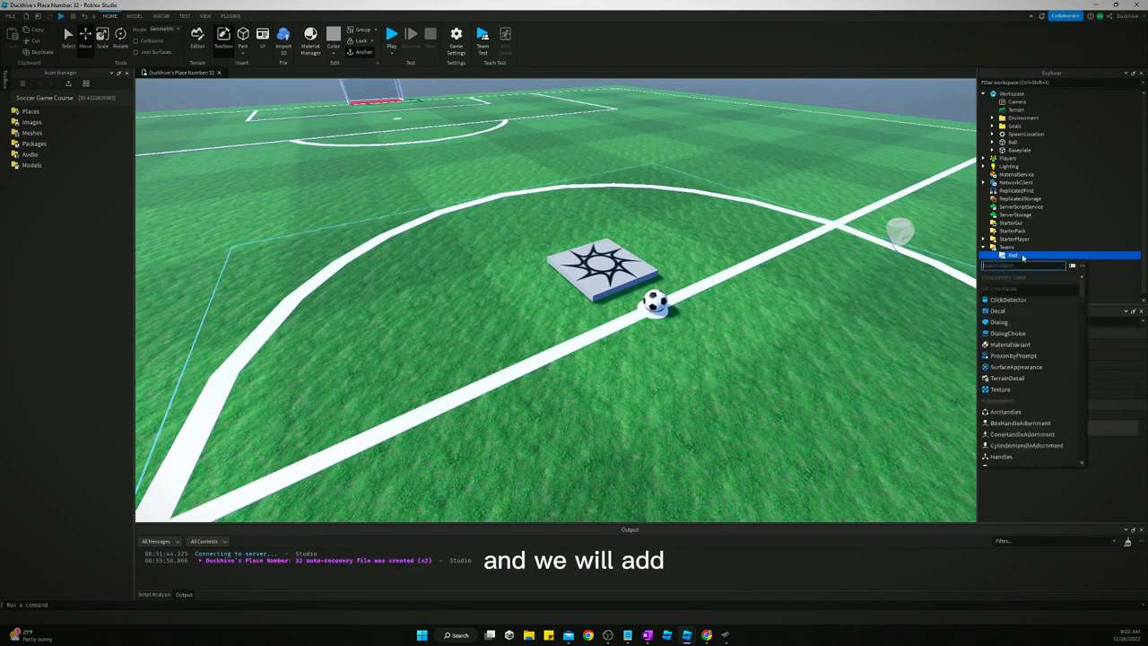
Add a BoolValue named HasPossession to the Red team.
type("bool")
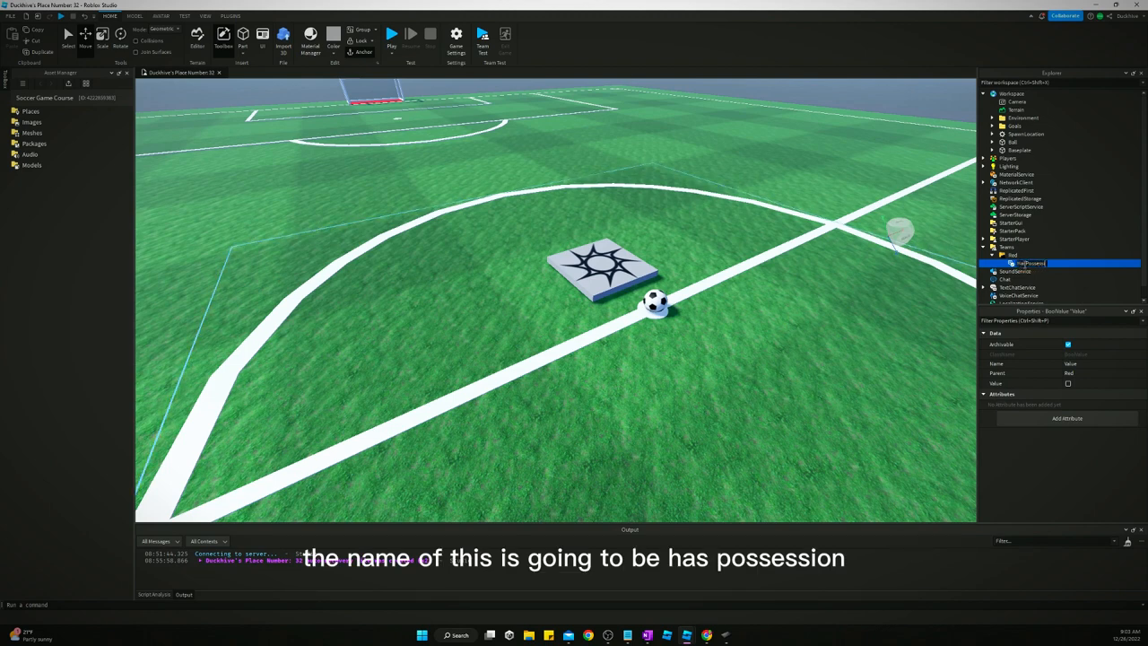
type("HasPossession")
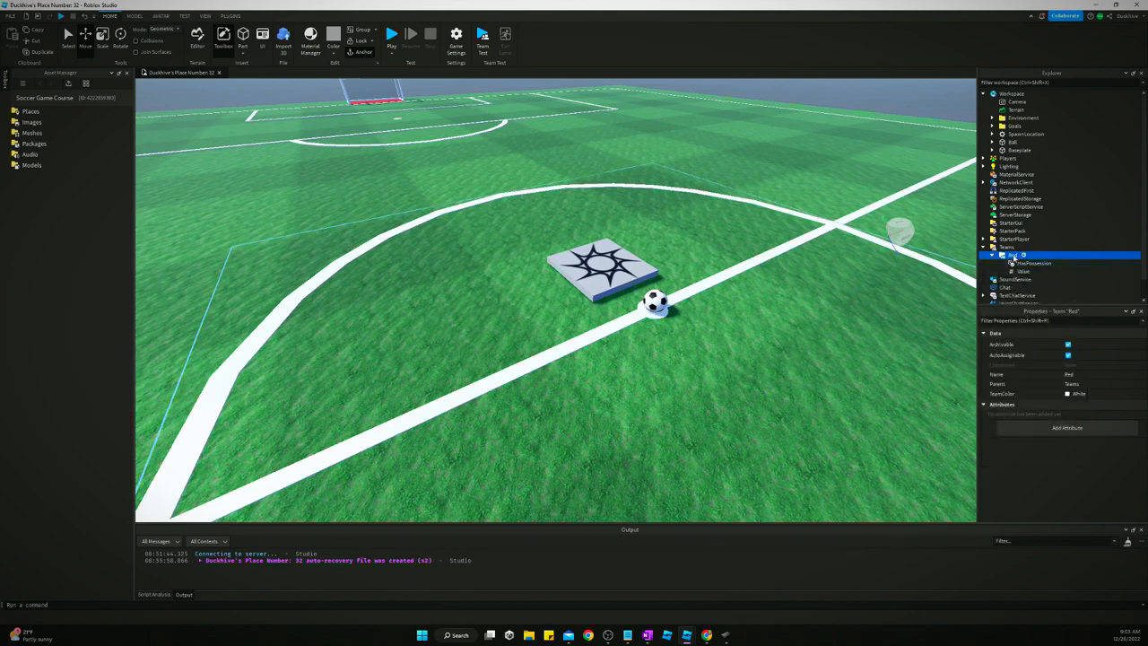
Delete the extra Value object under Red, keeping HasPossession.
left_click(1022, 270)
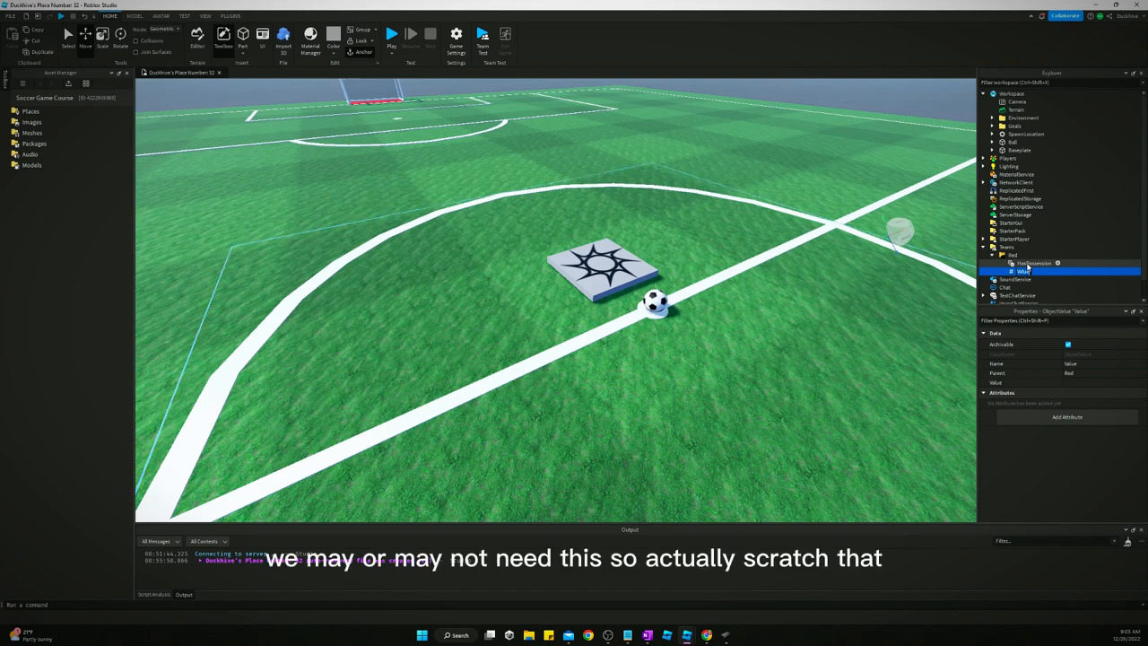
left_click(1034, 263)
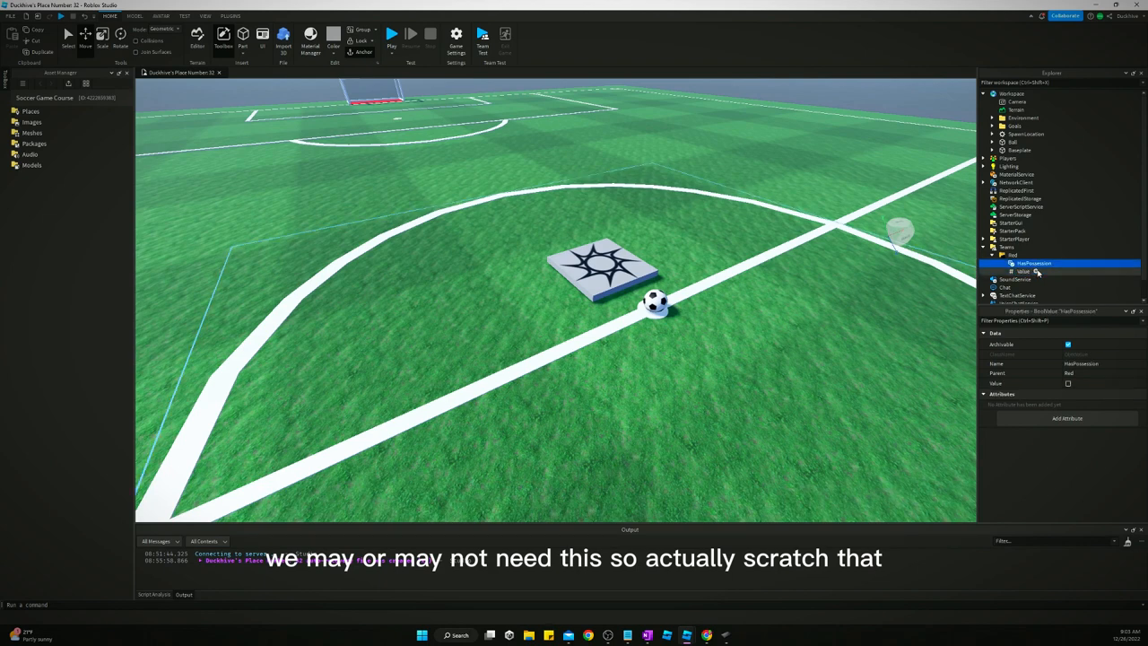
left_click(1022, 270)
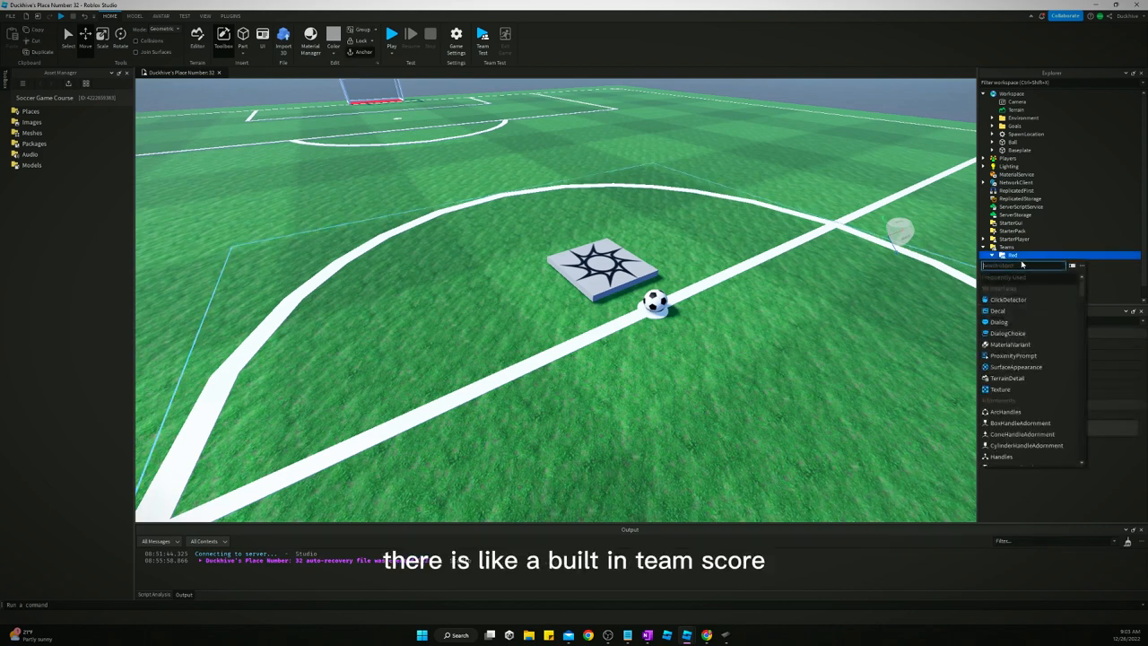
Add an IntValue named TeamScore, starting at 0, to the Red team.
left_click(1023, 265)
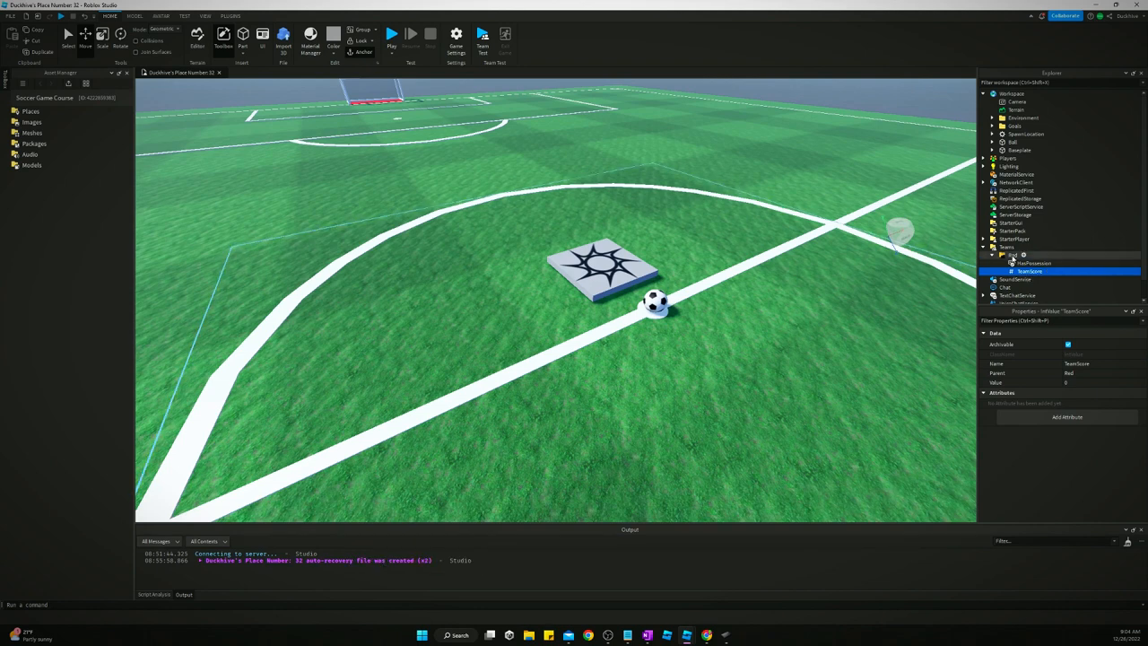
Duplicate the Red team and rename the copy Blue.
left_click(1012, 279)
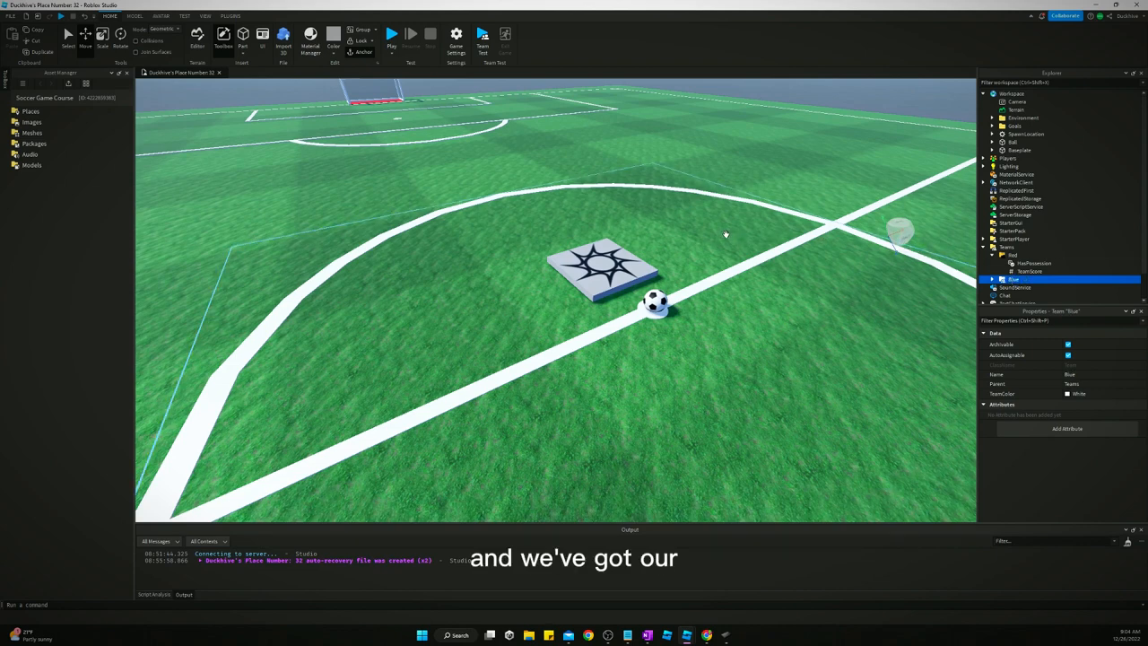
mouse_move(726, 235)
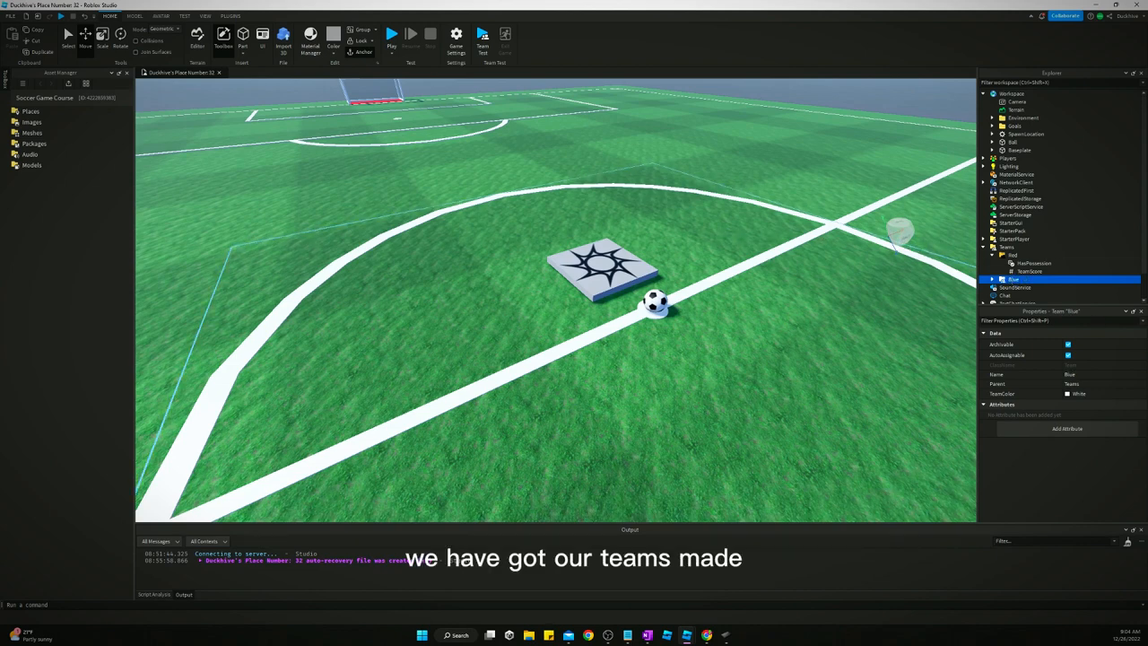